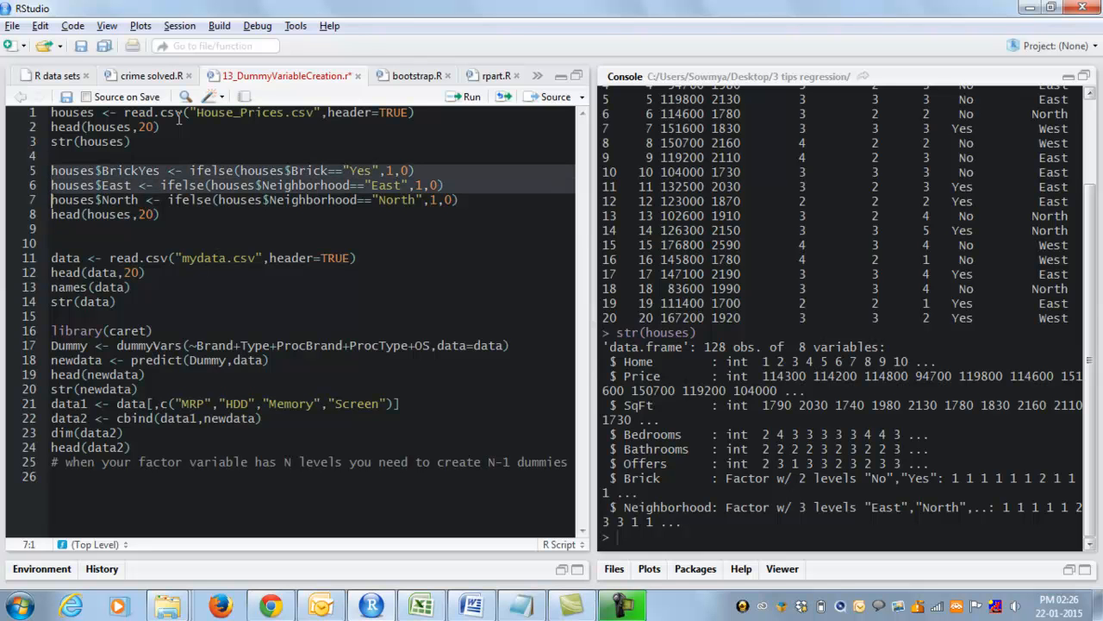
# Step: Create the BrickYes, East and North dummy columns and read mydata.csv
pyautogui.click(471, 95)
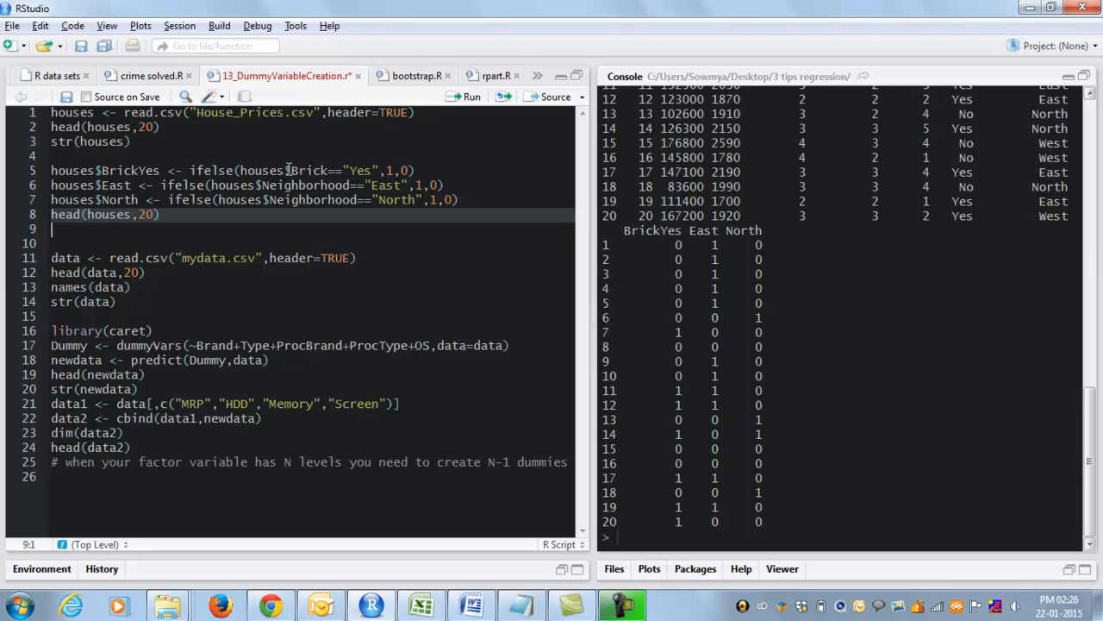
pyautogui.click(52, 242)
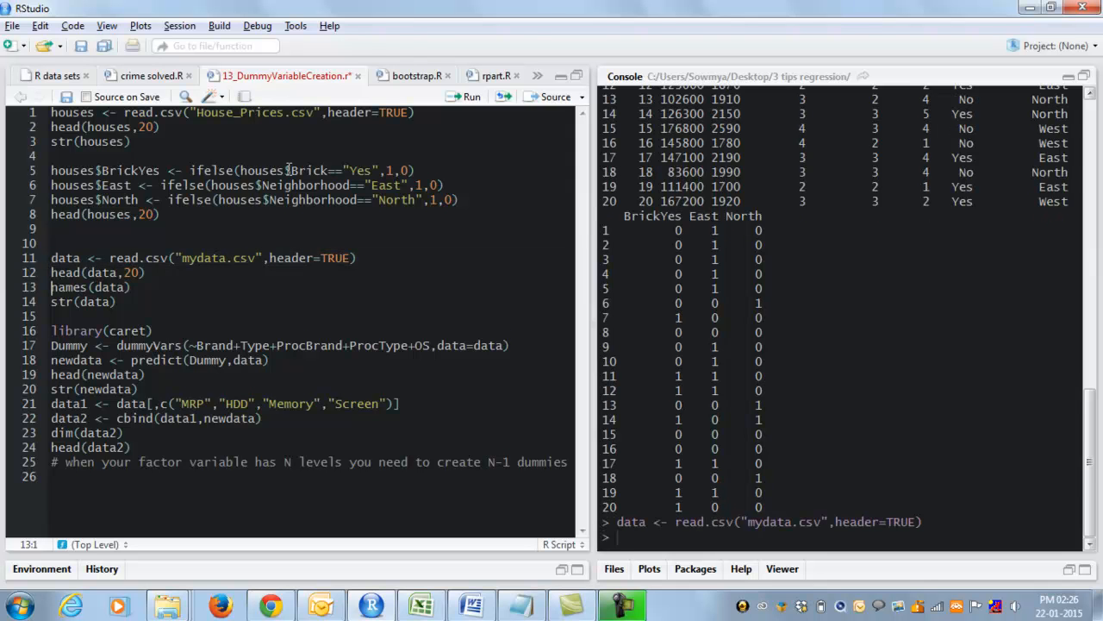
# Step: Preview the laptop data with head, names and str, load caret, and build dummyVars
pyautogui.click(97, 272)
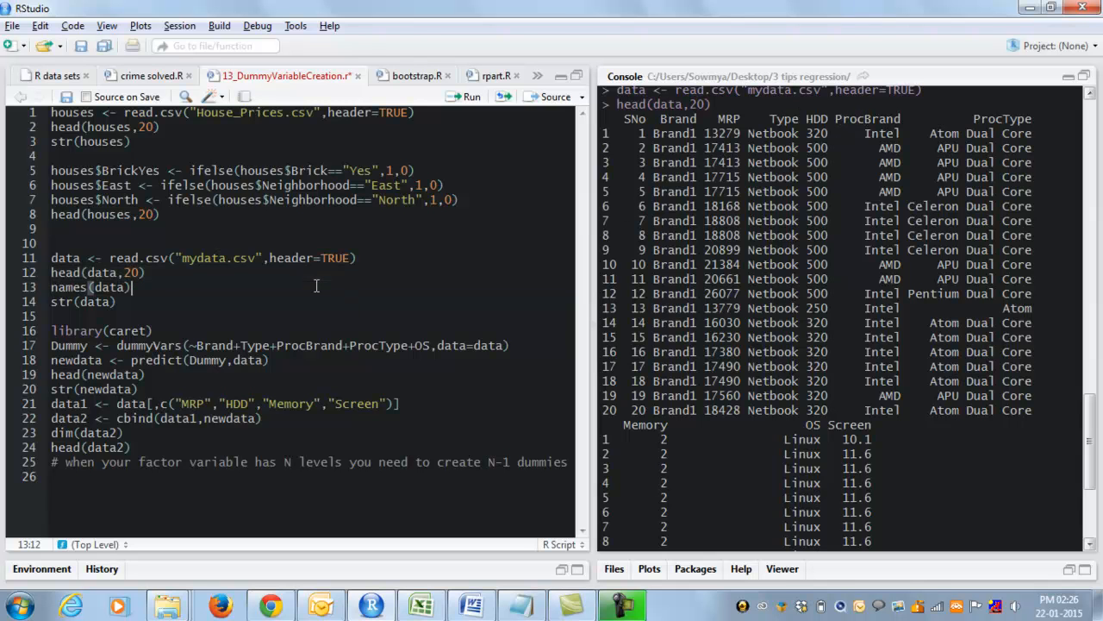
pyautogui.click(53, 301)
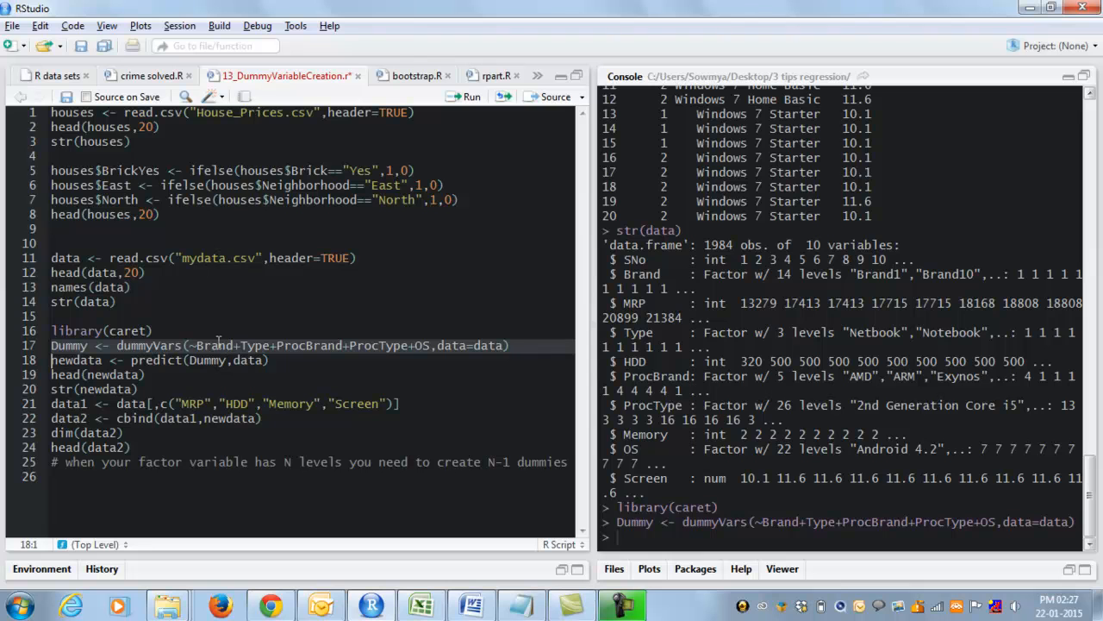
# Step: Select the dummyVars formula line to run predict, head(newdata) and str(newdata)
pyautogui.click(194, 344)
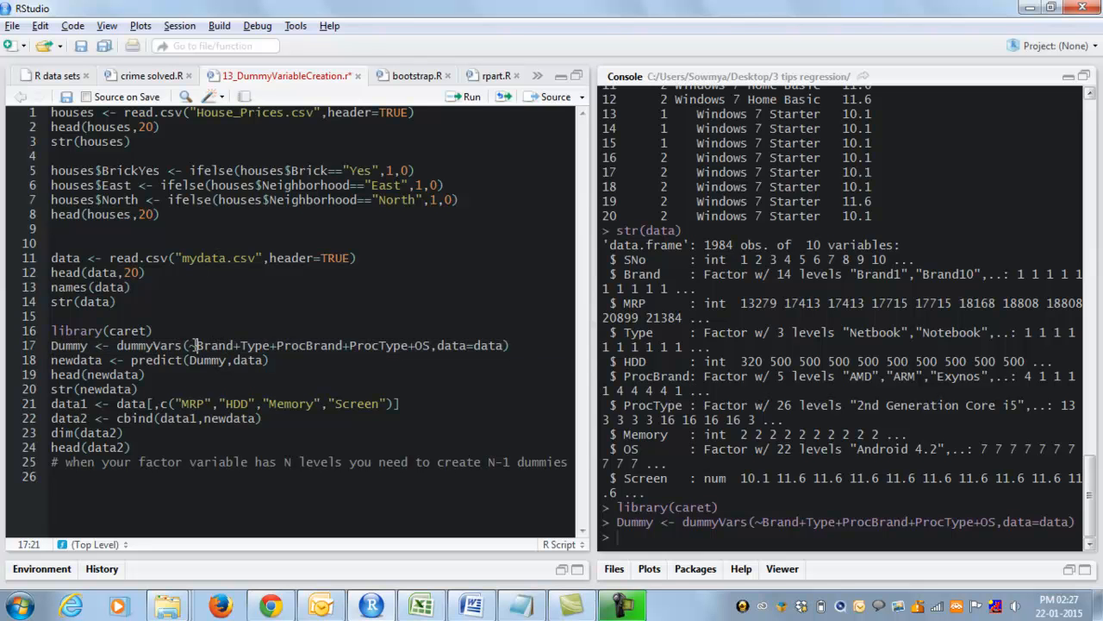
pyautogui.click(504, 345)
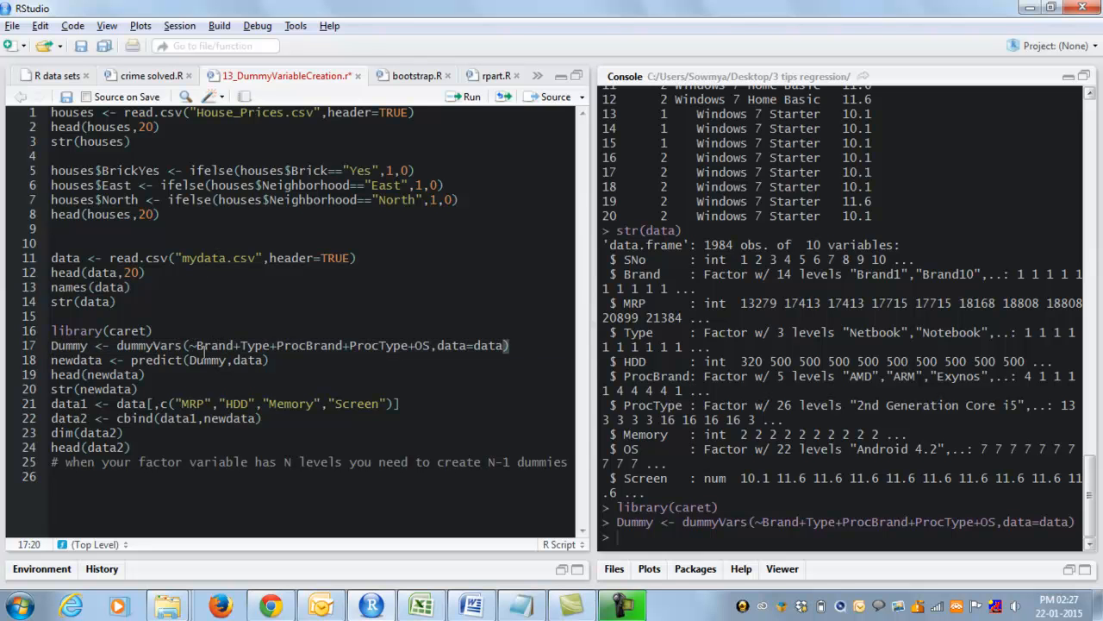
pyautogui.moveTo(277, 297)
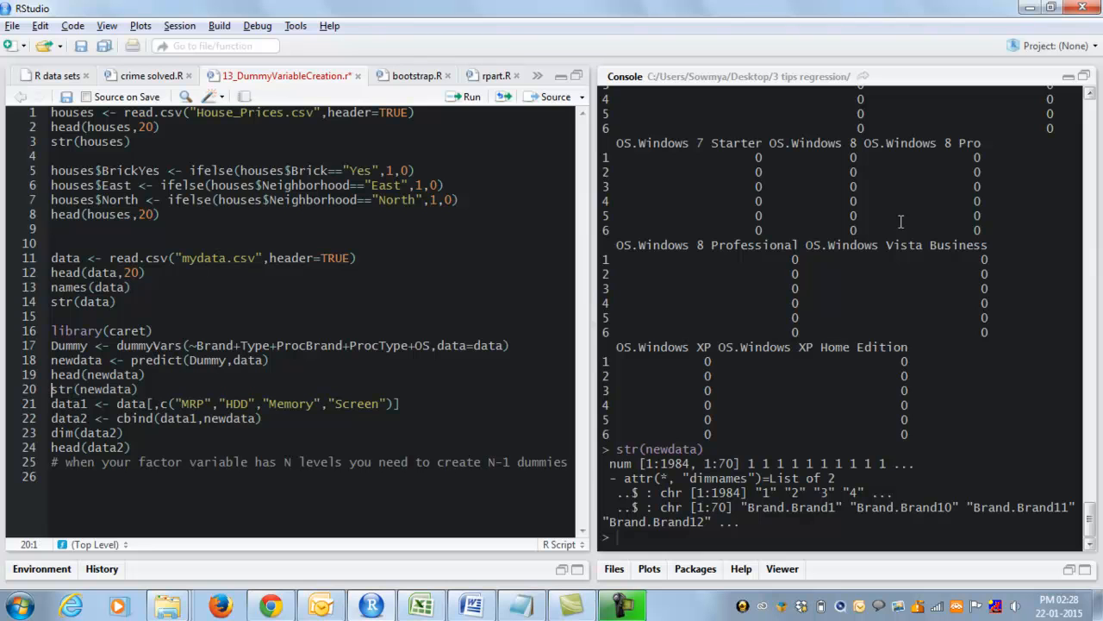
# Step: Combine MRP, HDD, Memory and Screen with the dummy columns into data2
pyautogui.click(52, 404)
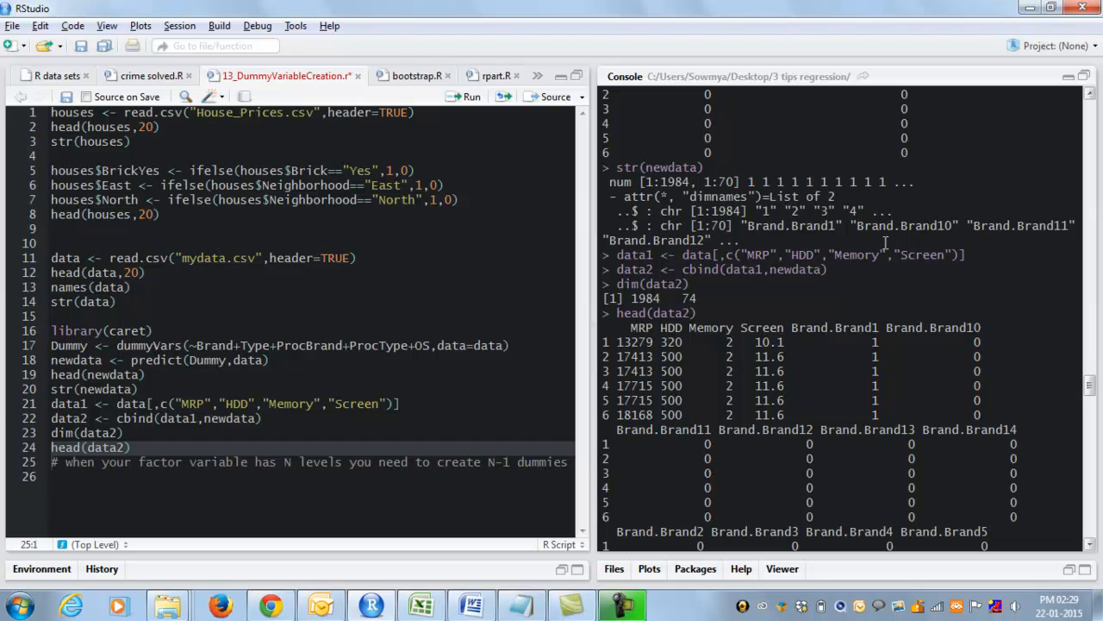
pyautogui.moveTo(694, 337)
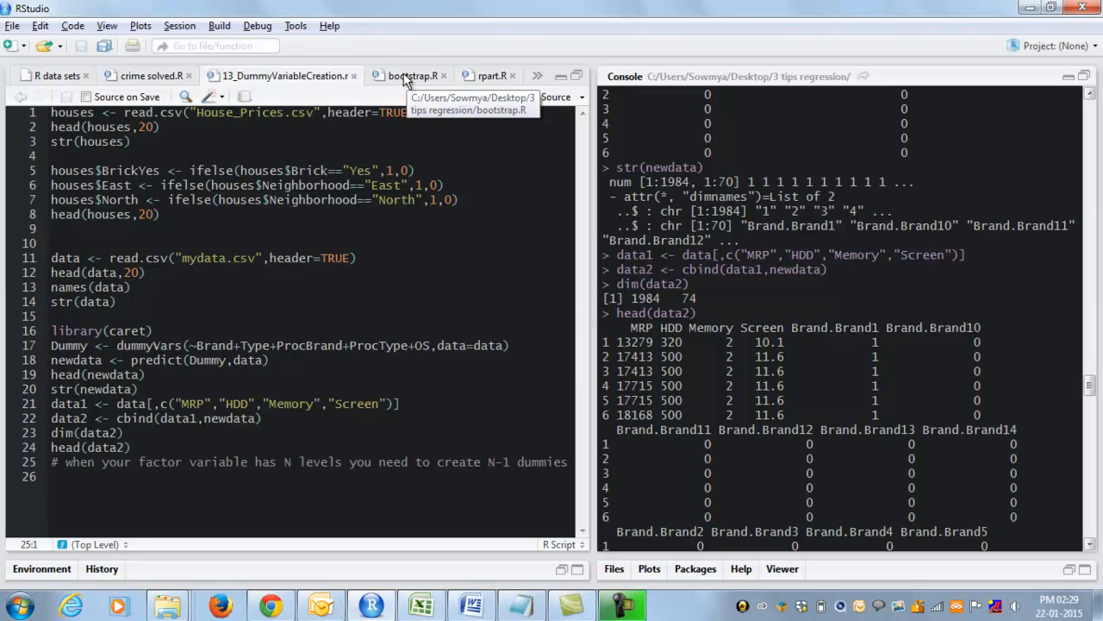
# Step: Switch to bootstrap.R and run lines 1–19 to fit model.1
pyautogui.click(413, 76)
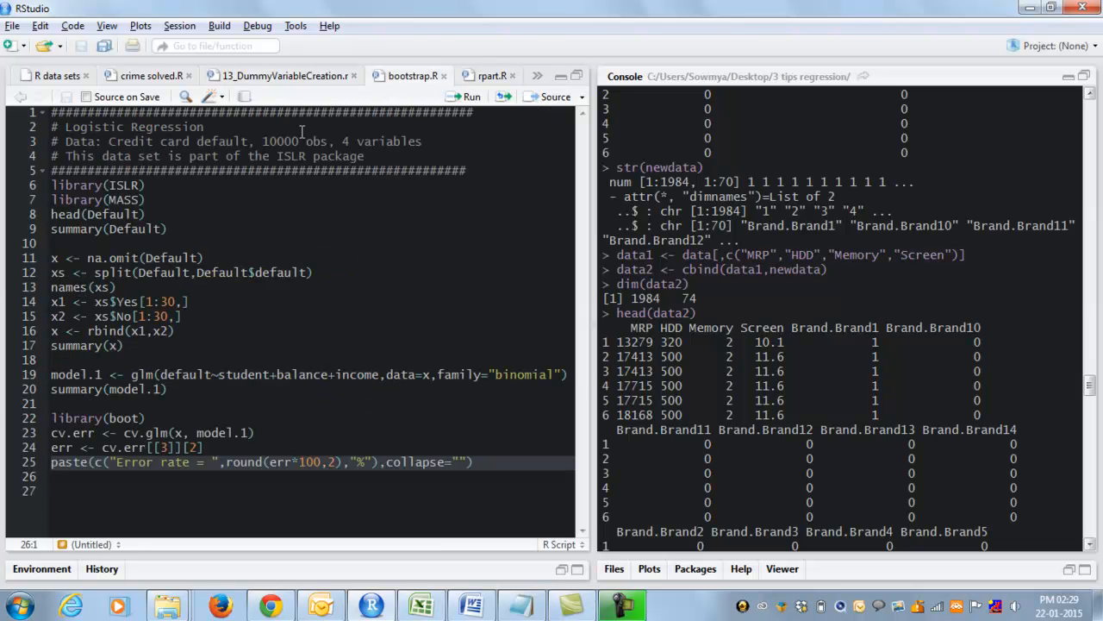
pyautogui.click(53, 330)
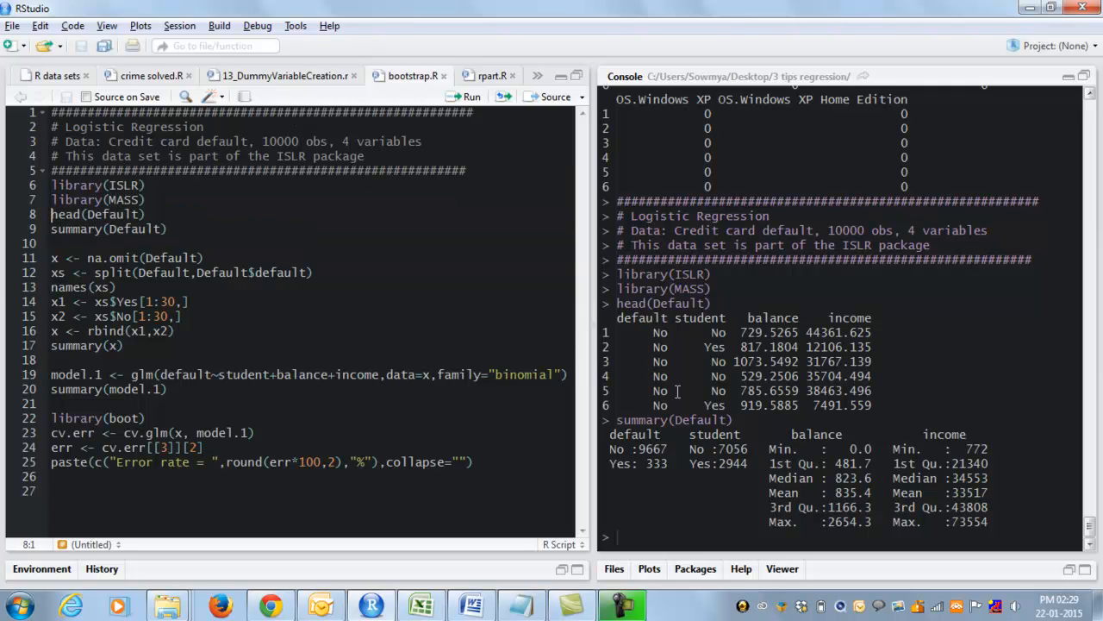
pyautogui.moveTo(694, 405)
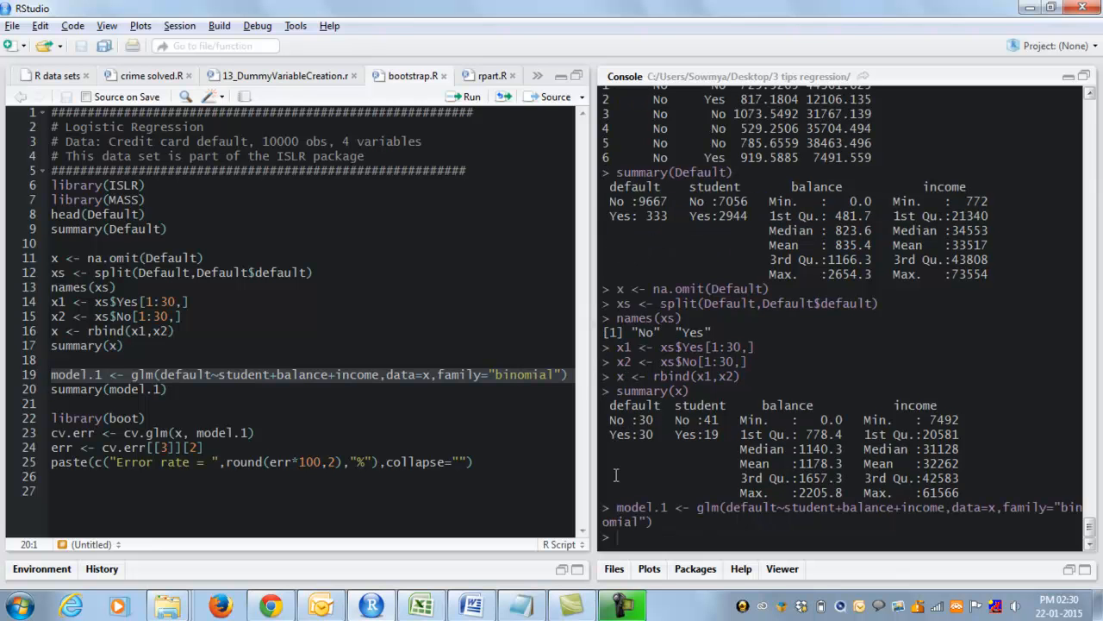
# Step: Print model.1's summary and compute the 8.13% cv.glm error rate
pyautogui.click(52, 404)
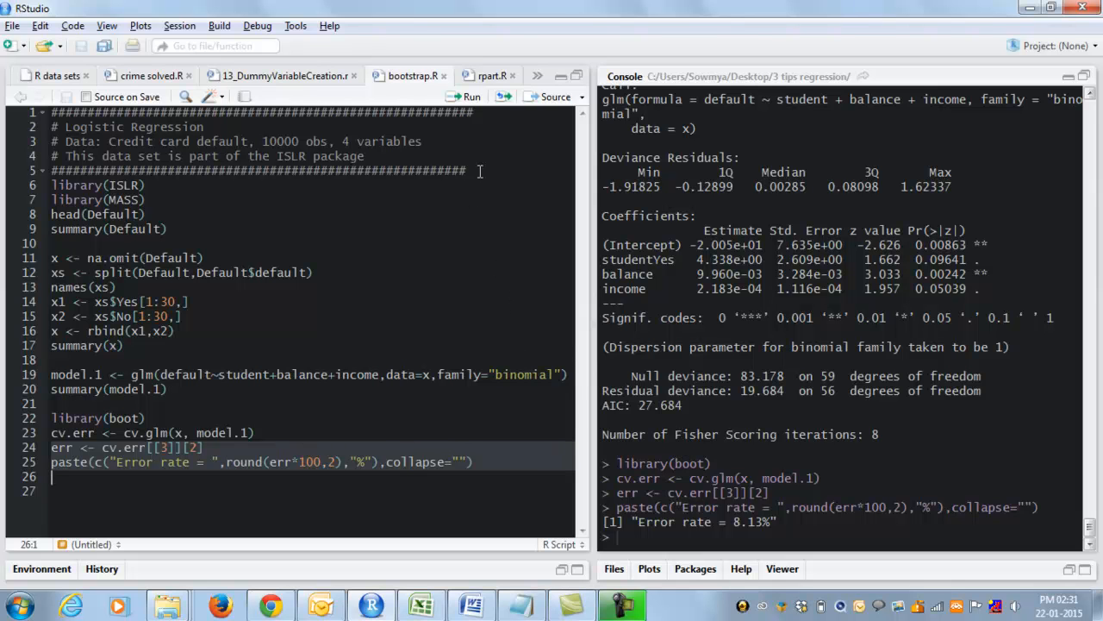
pyautogui.moveTo(491, 76)
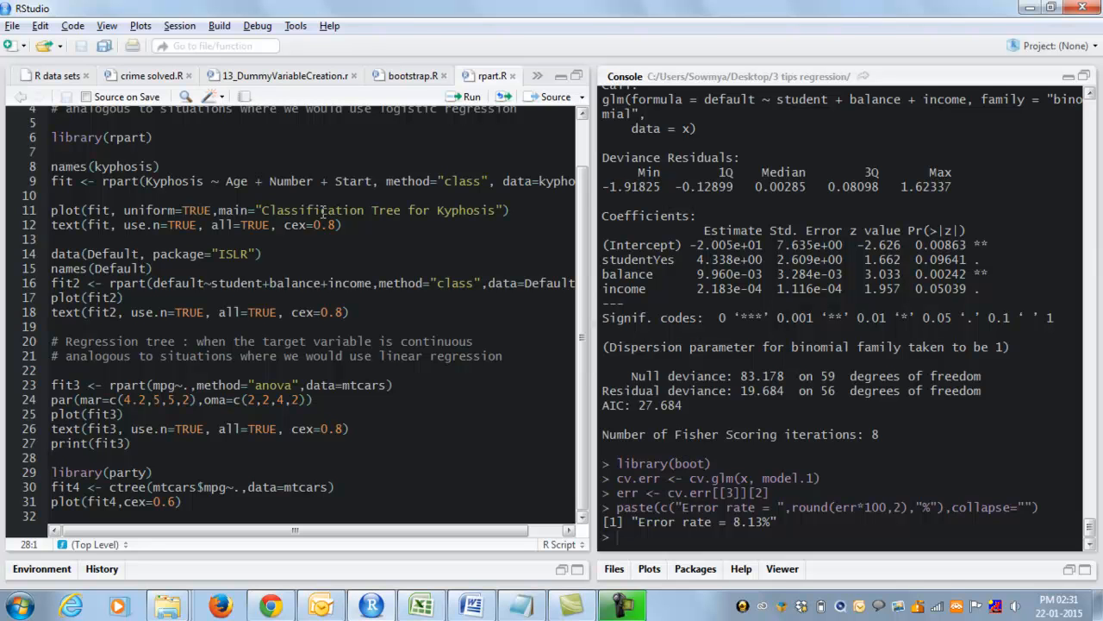
pyautogui.moveTo(335, 216)
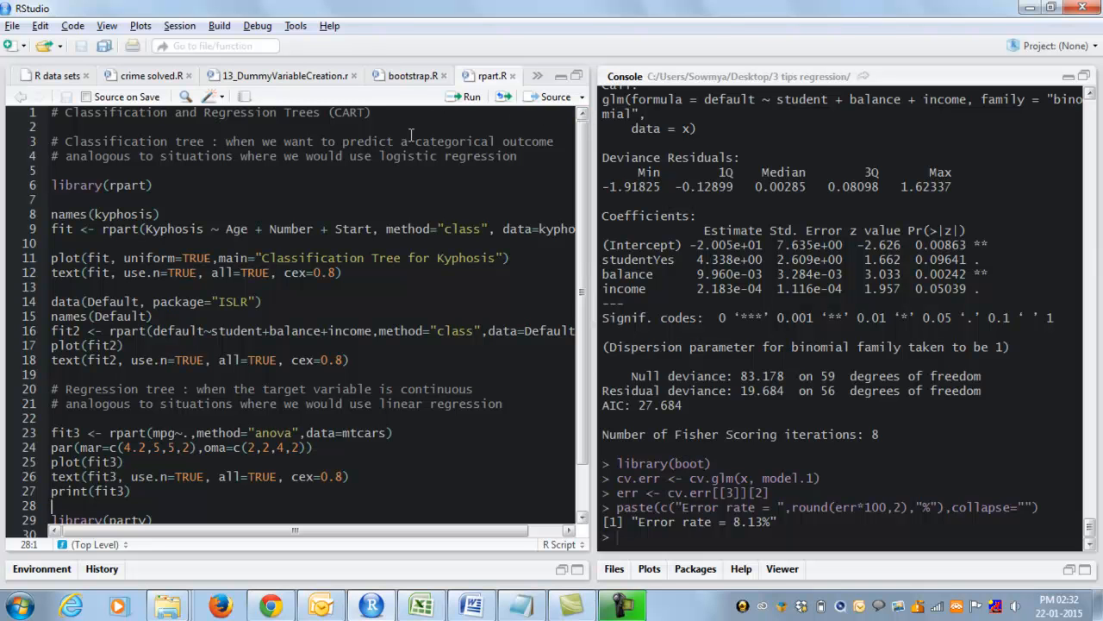
pyautogui.moveTo(222, 170)
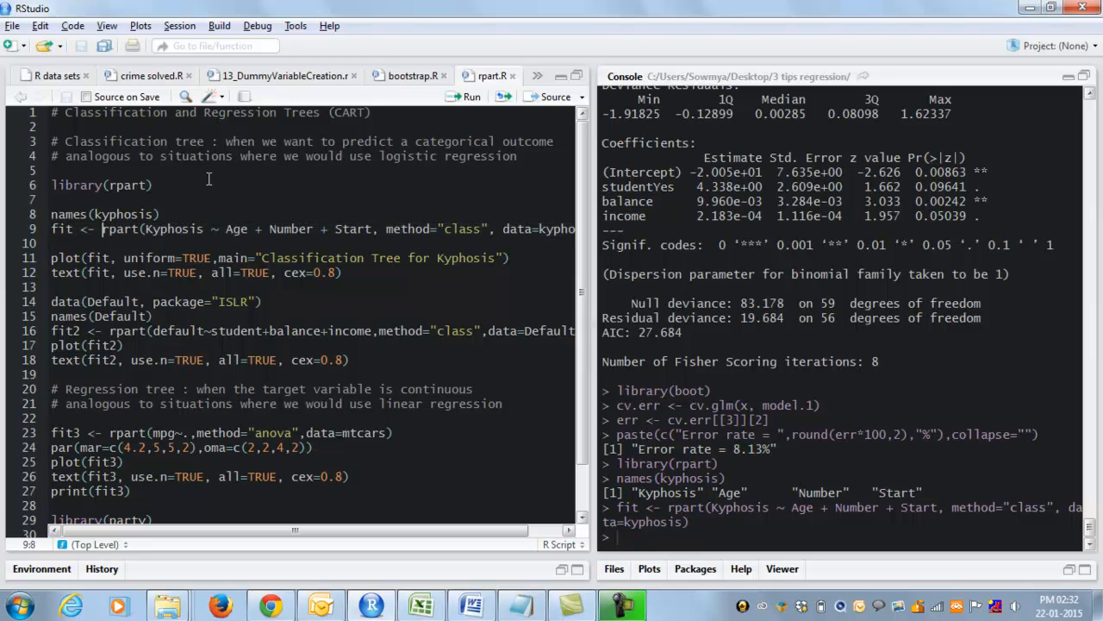
# Step: Highlight arguments in the kyphosis rpart call, including the method argument
pyautogui.doubleClick(120, 228)
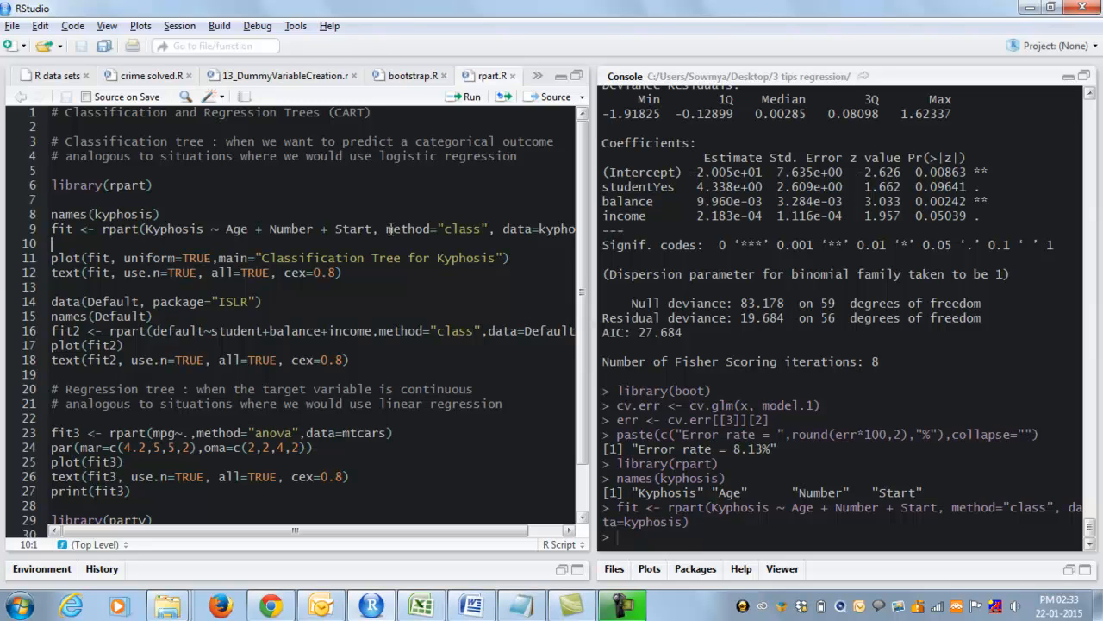
pyautogui.doubleClick(408, 229)
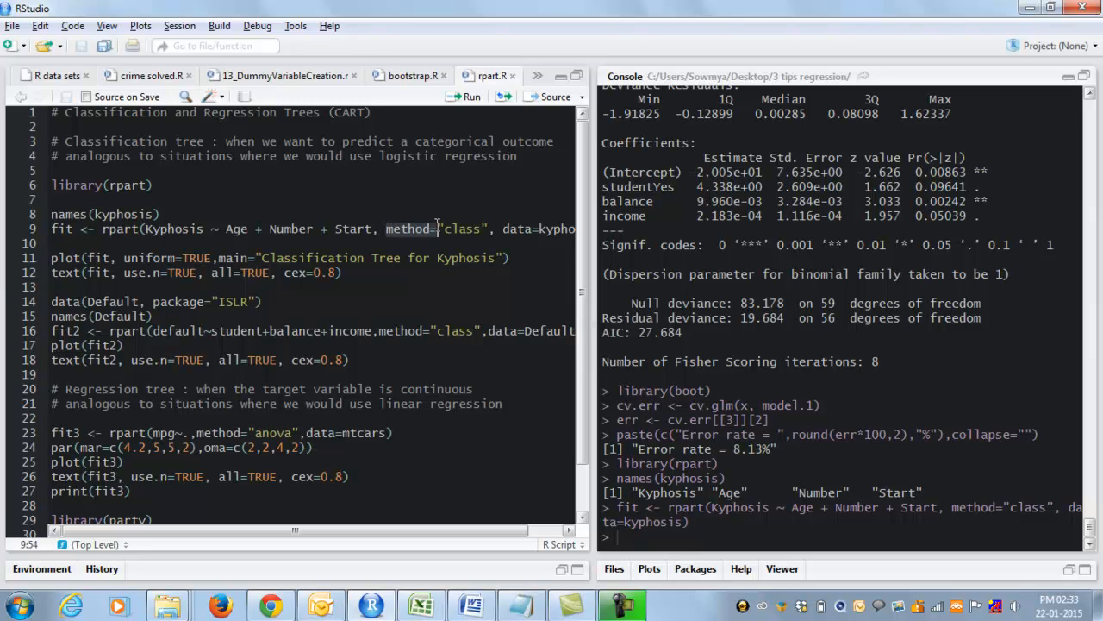
pyautogui.doubleClick(462, 228)
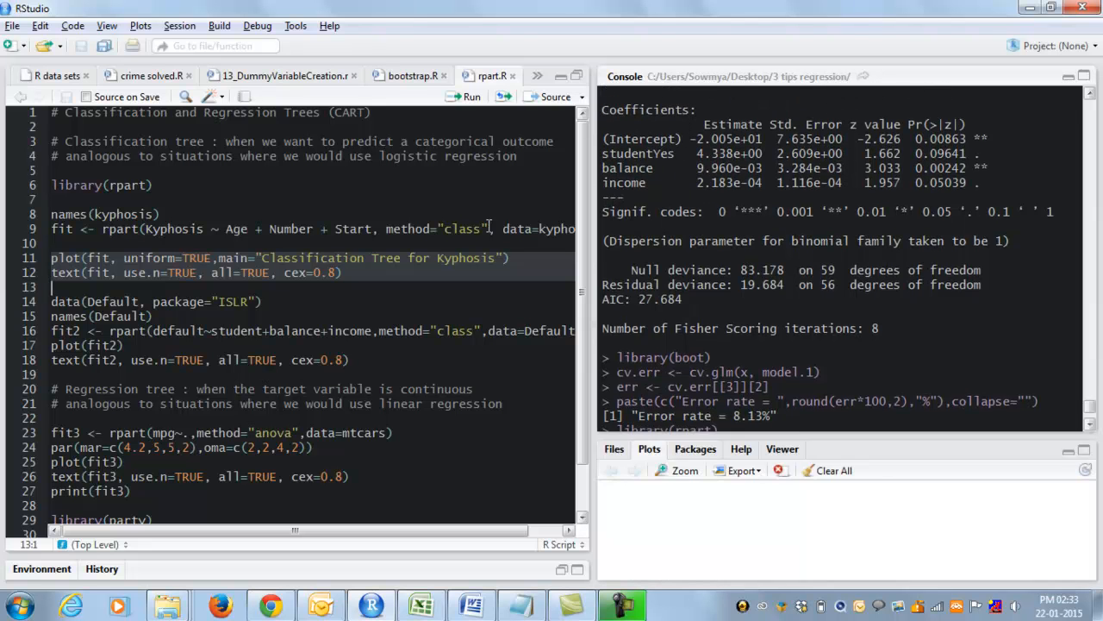
# Step: Plot and label the kyphosis tree, then load Default and list its names
pyautogui.click(472, 95)
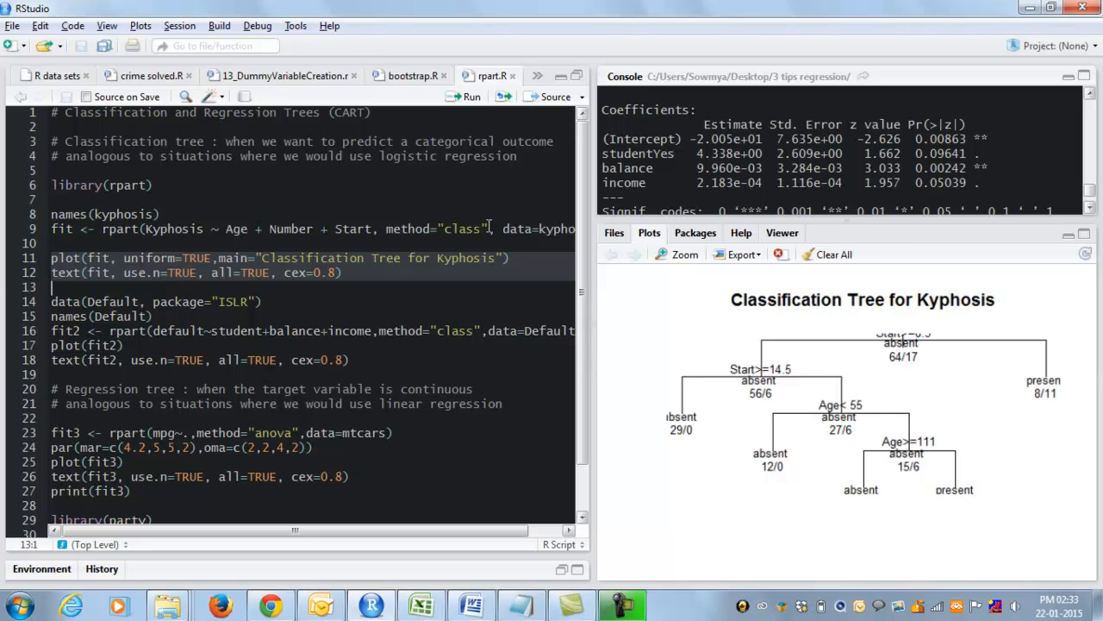
pyautogui.moveTo(640, 351)
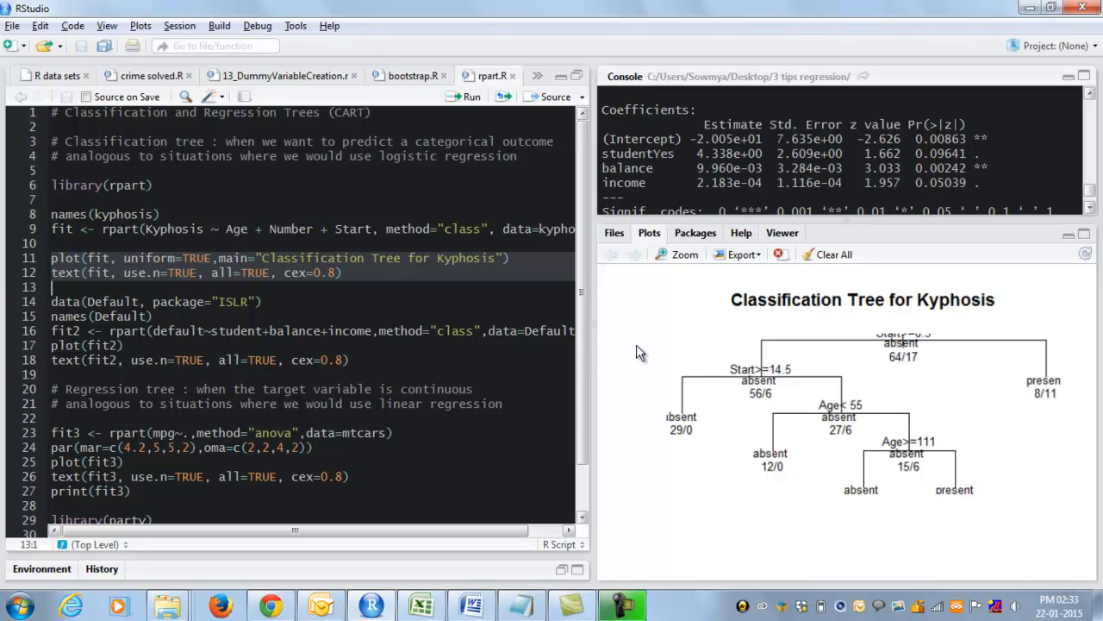
pyautogui.moveTo(779, 383)
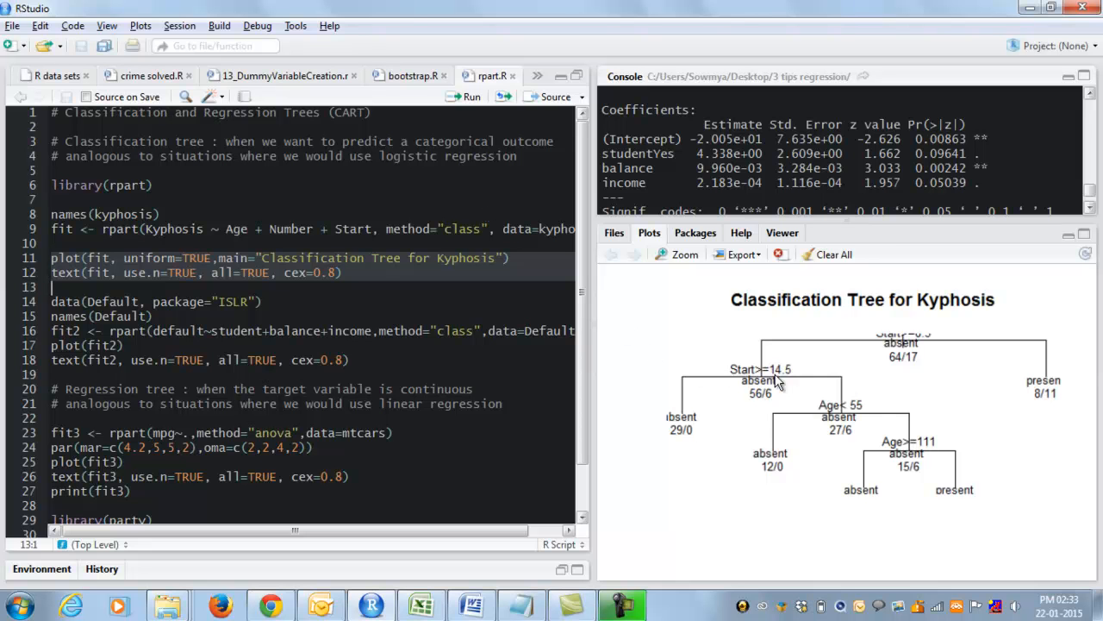
pyautogui.moveTo(678, 332)
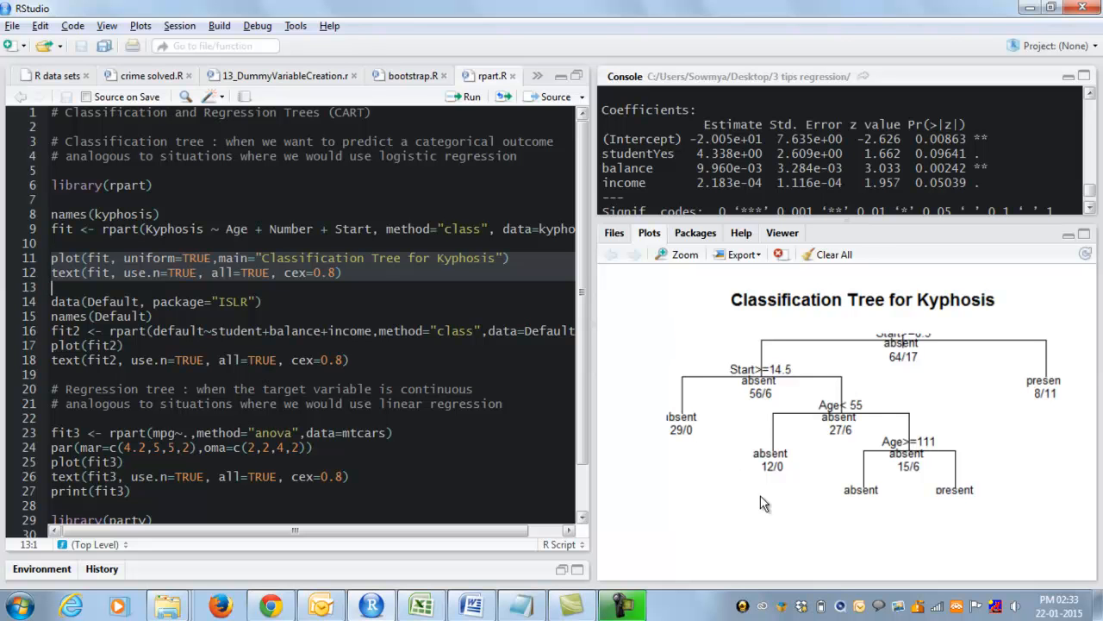
pyautogui.moveTo(907, 500)
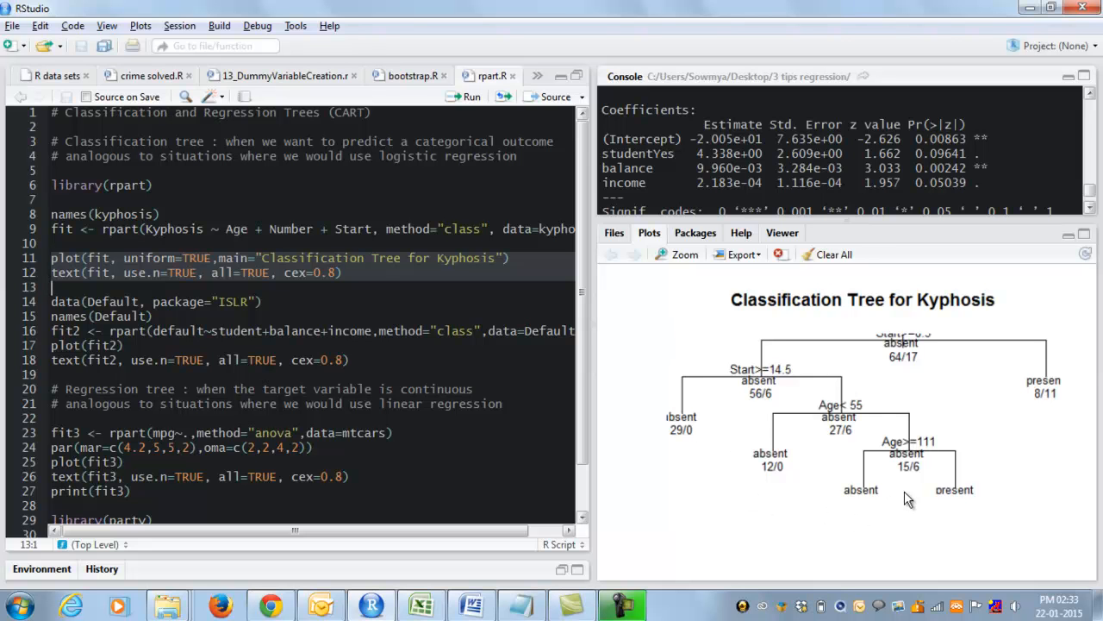
pyautogui.moveTo(890, 514)
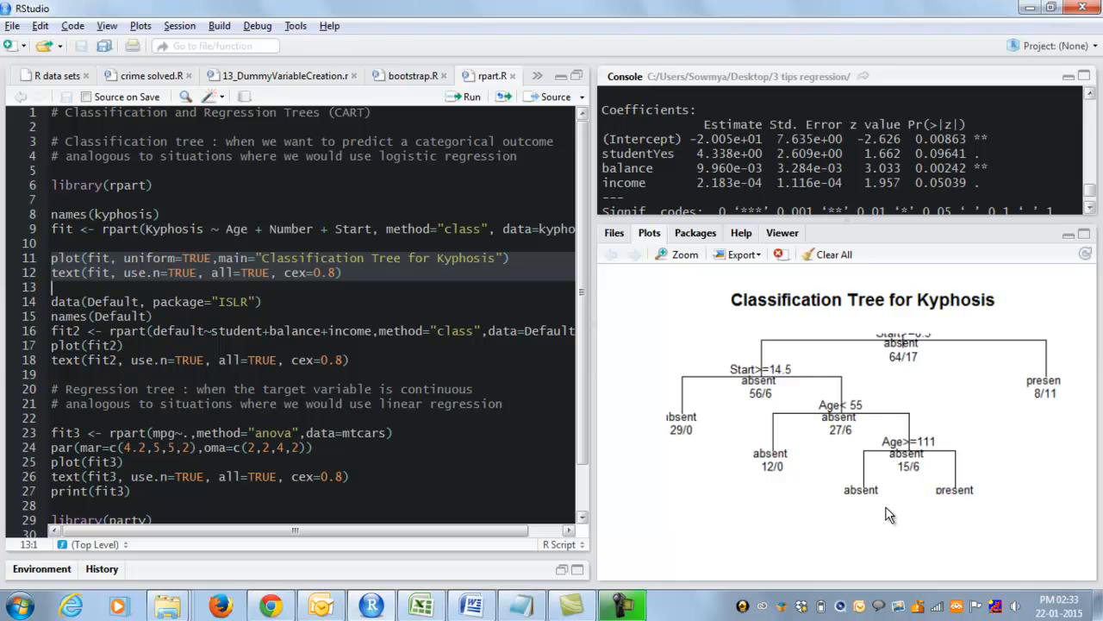
pyautogui.click(51, 301)
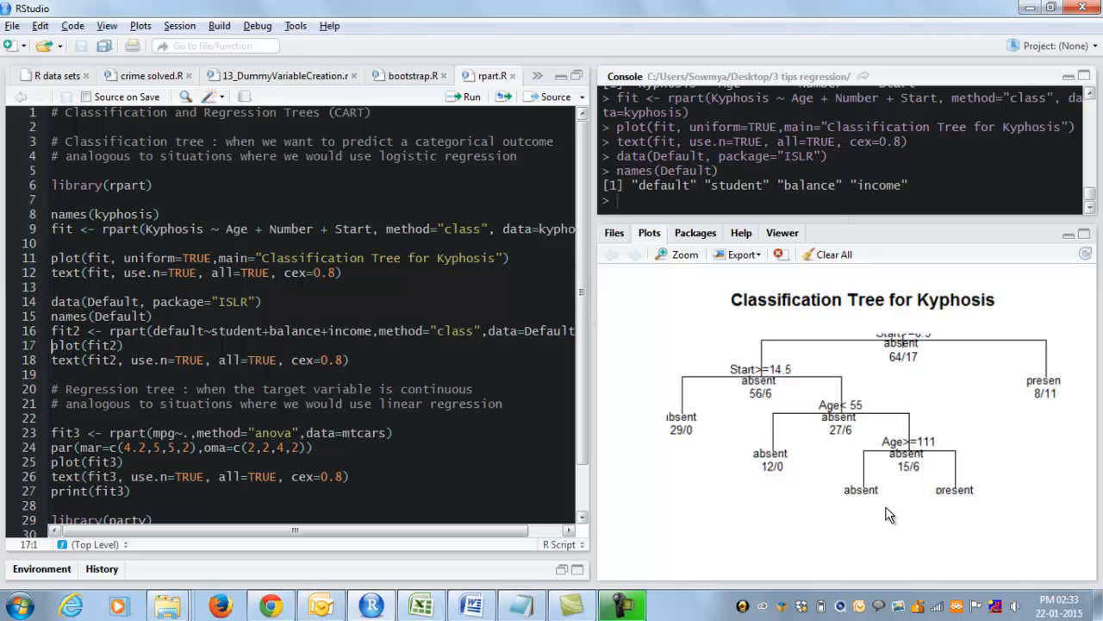
# Step: Fit fit2 on the Default data and plot it with text labels
pyautogui.click(51, 330)
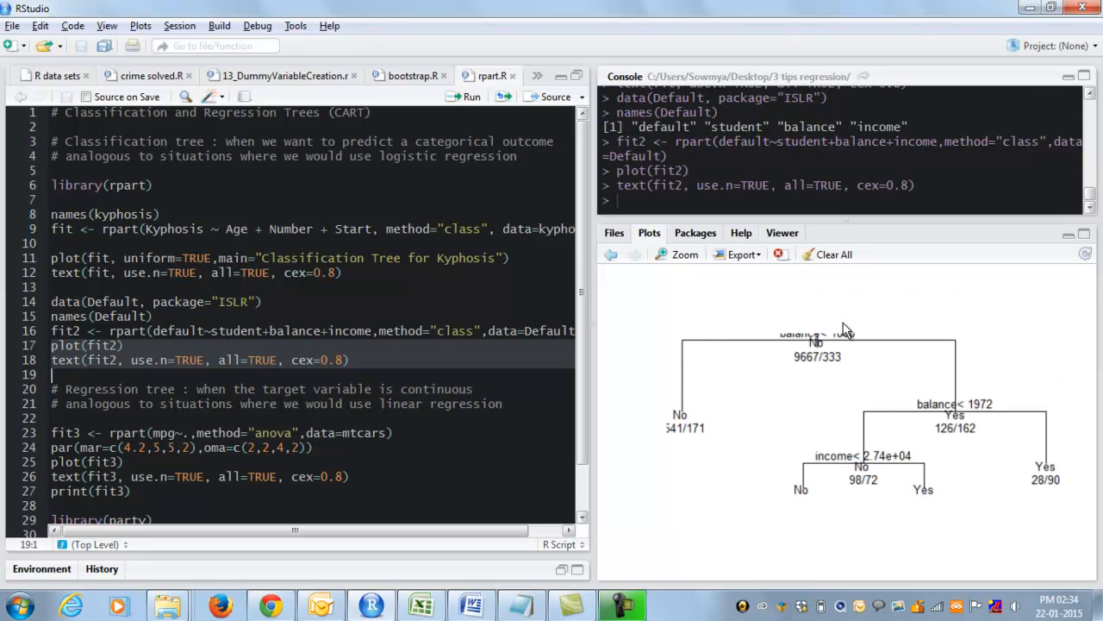
pyautogui.moveTo(886, 492)
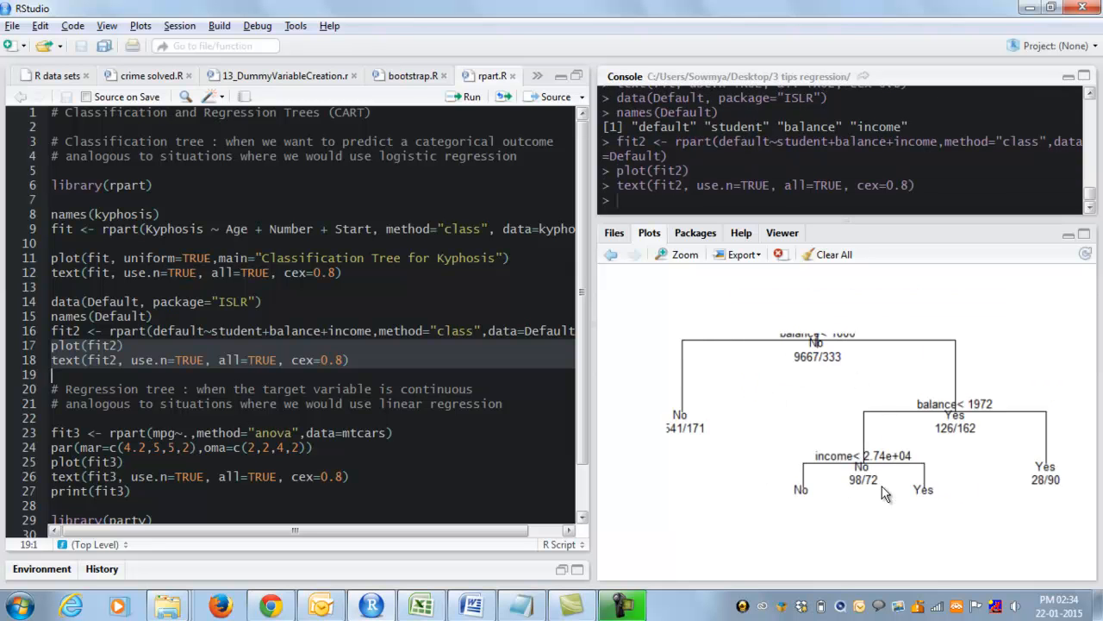
pyautogui.moveTo(930, 539)
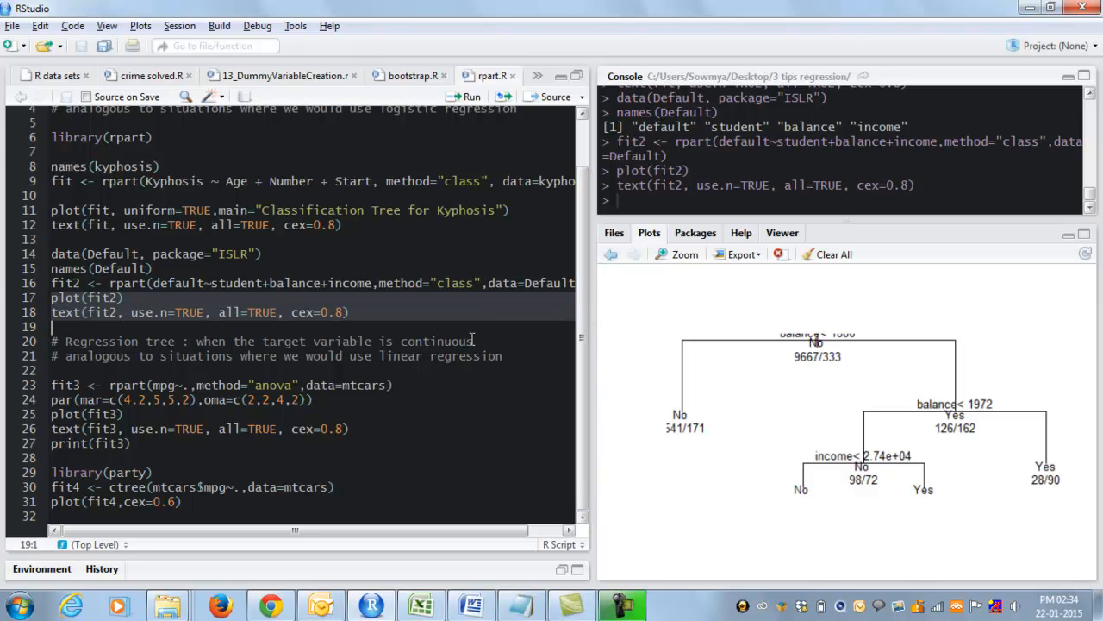
# Step: Fit, draw and print the mtcars mpg tree fit3, then load party
pyautogui.doubleClick(436, 340)
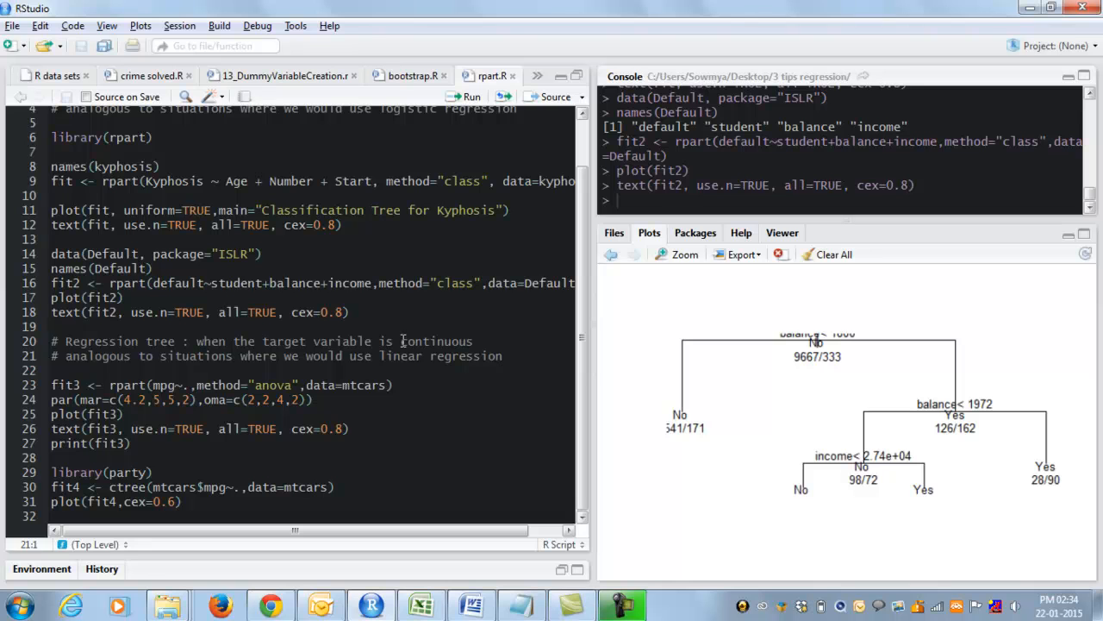
pyautogui.click(53, 369)
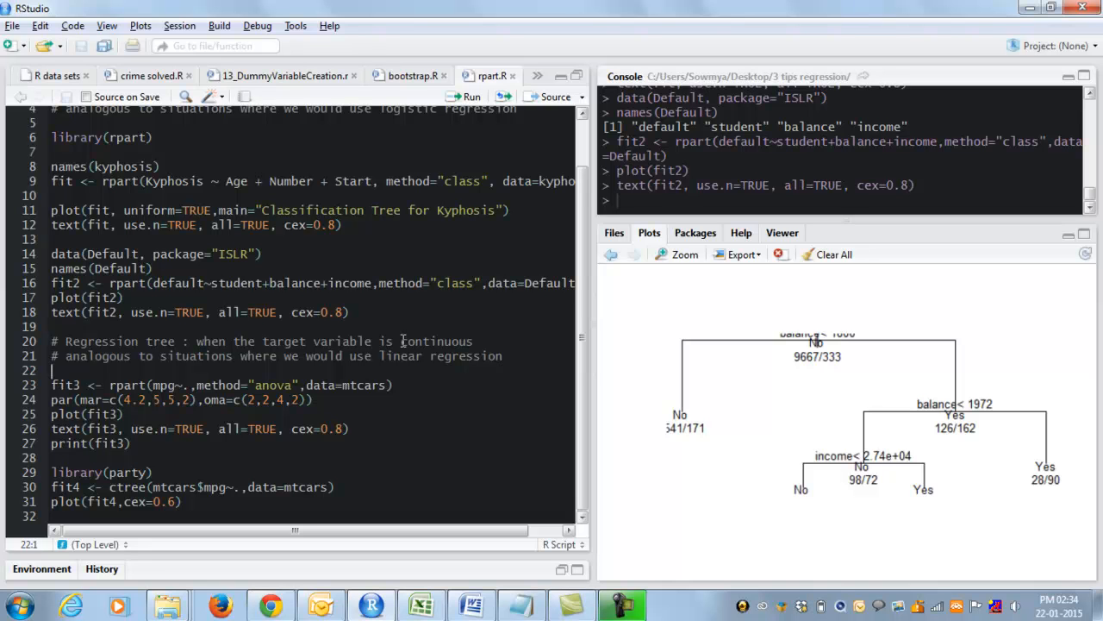
pyautogui.click(52, 384)
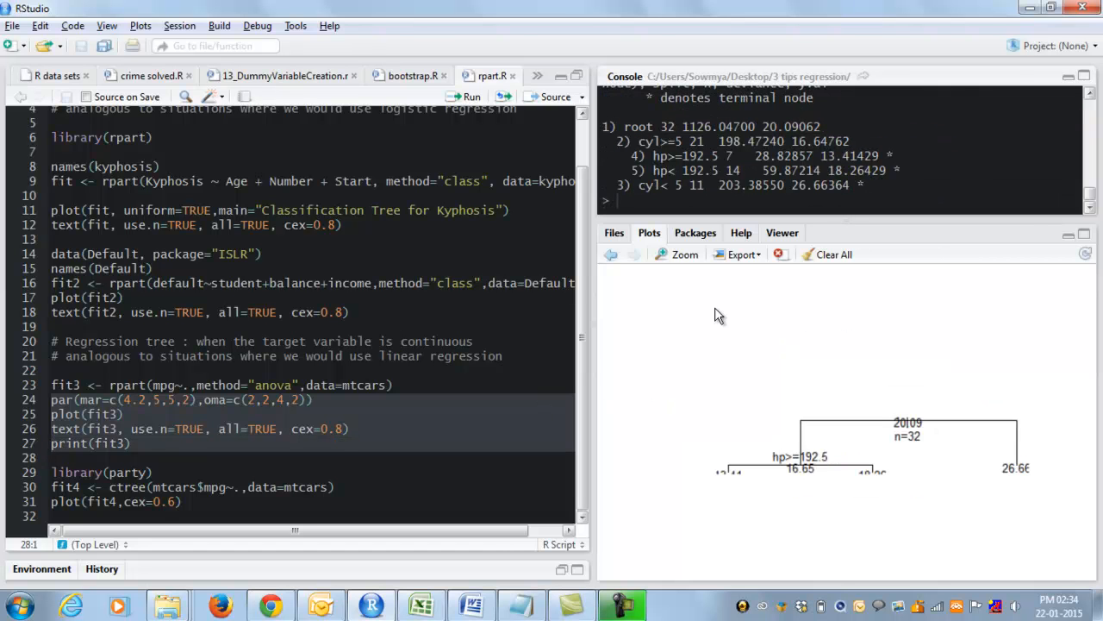
pyautogui.moveTo(778, 348)
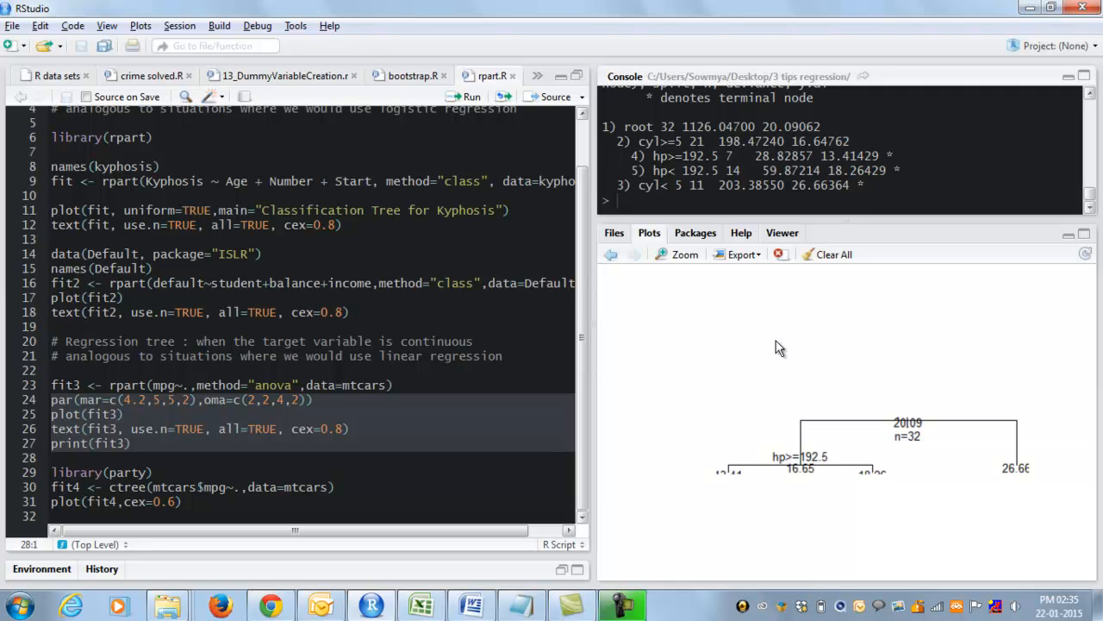
pyautogui.moveTo(785, 383)
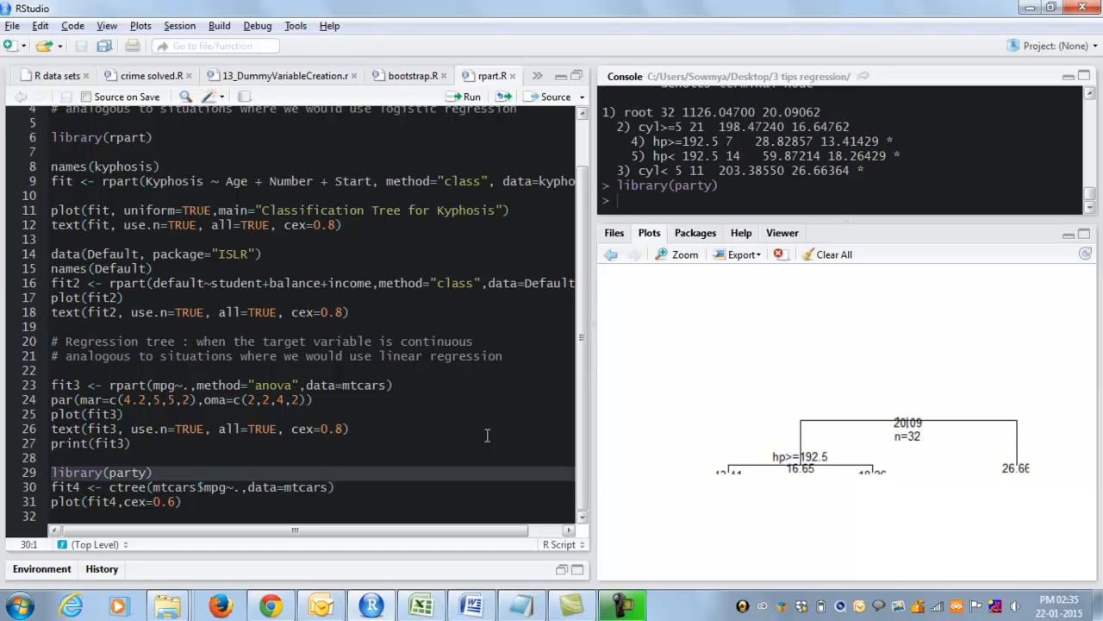
# Step: Run the ctree fit4 line and plot(fit4, cex=0.6) to draw the mtcars mpg tree
pyautogui.click(52, 487)
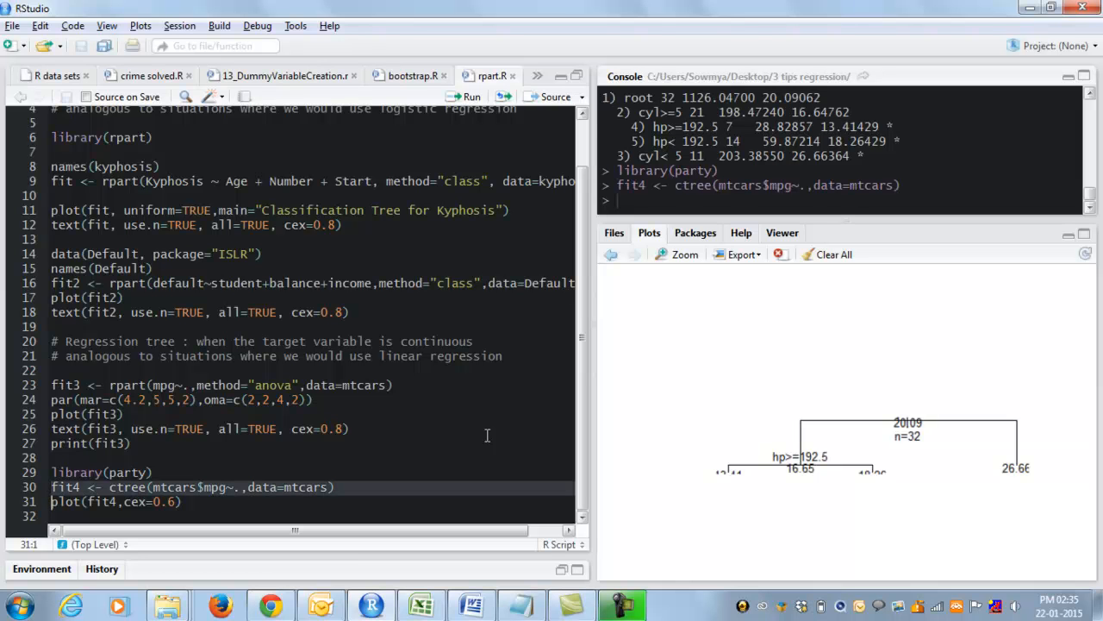
pyautogui.click(53, 487)
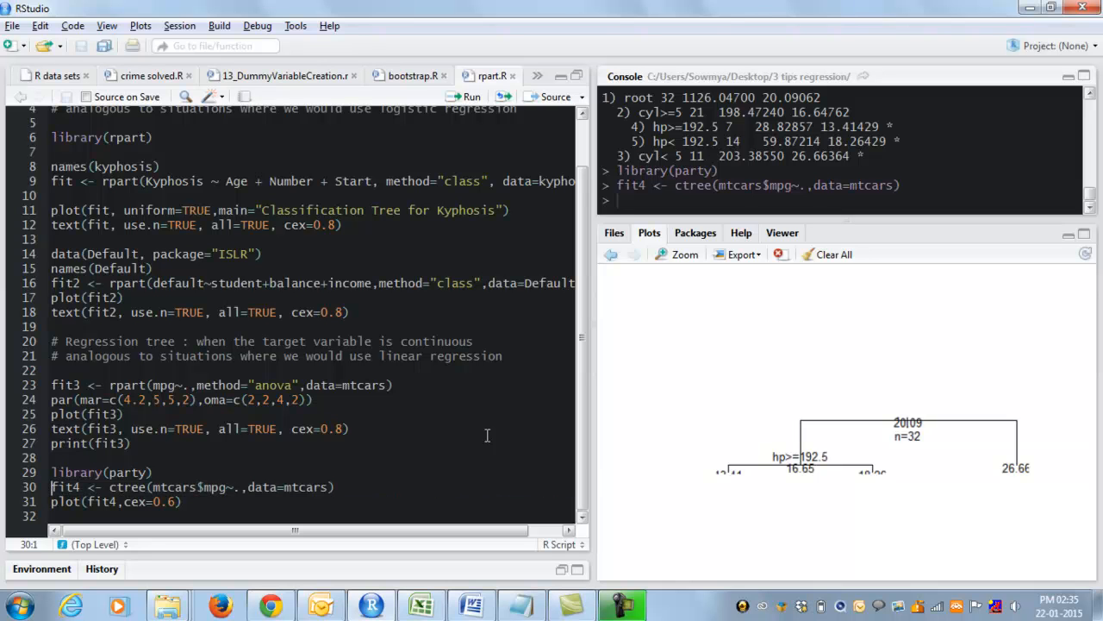
pyautogui.click(52, 501)
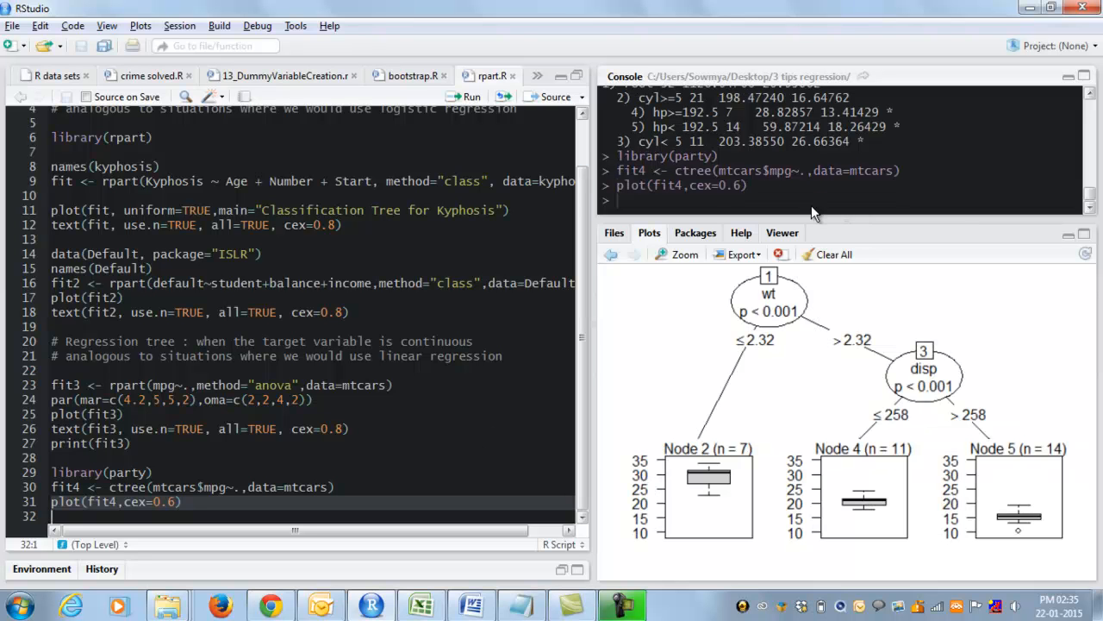
pyautogui.moveTo(834, 297)
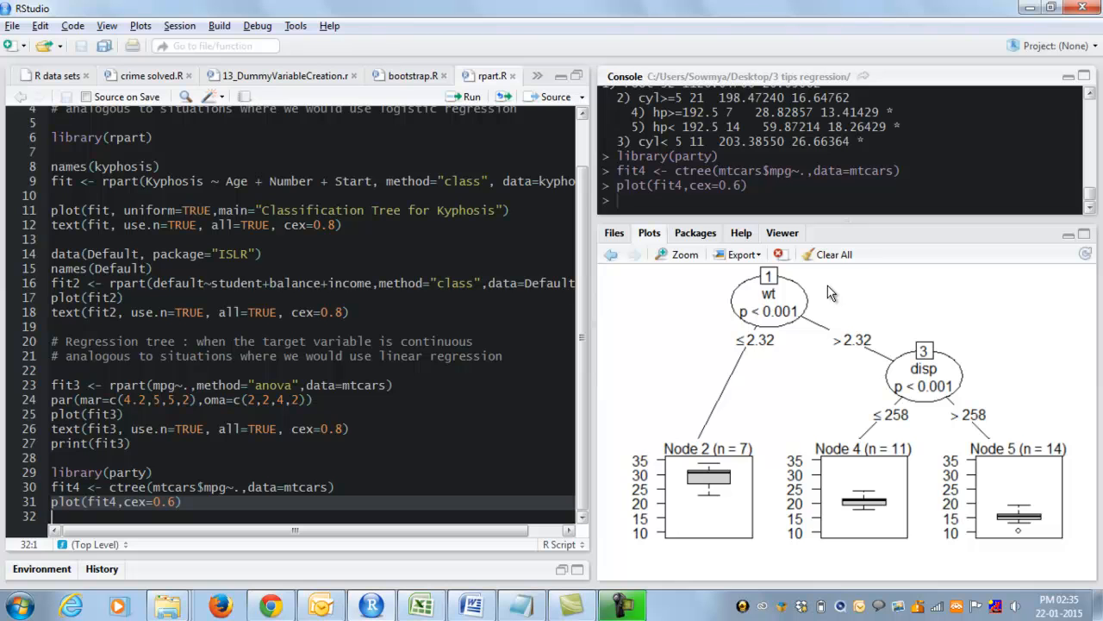
pyautogui.moveTo(759, 345)
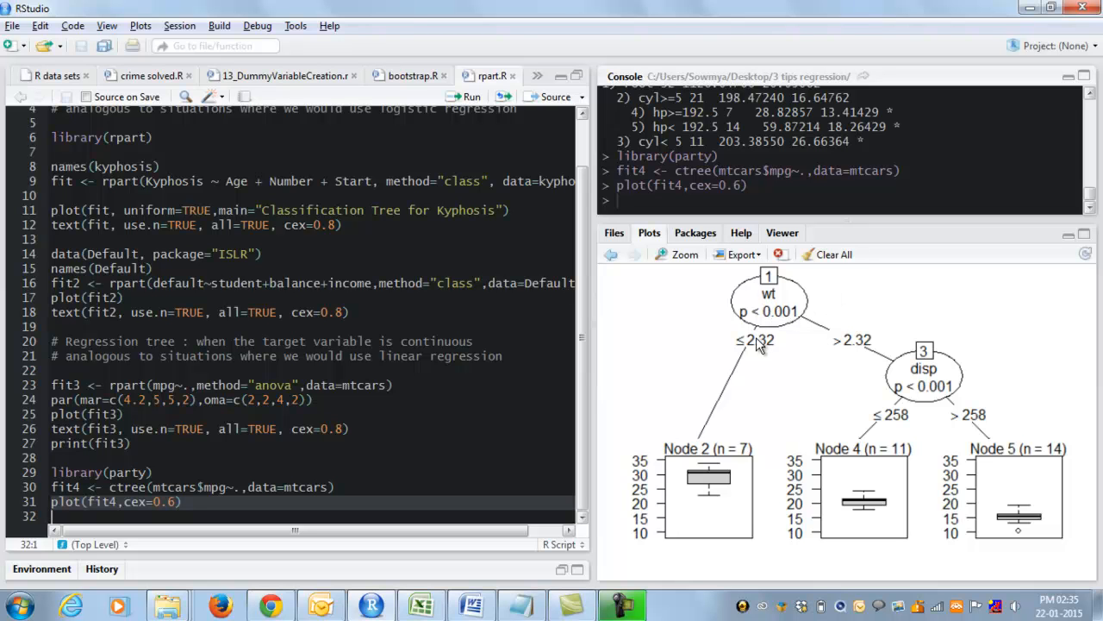
pyautogui.moveTo(765, 329)
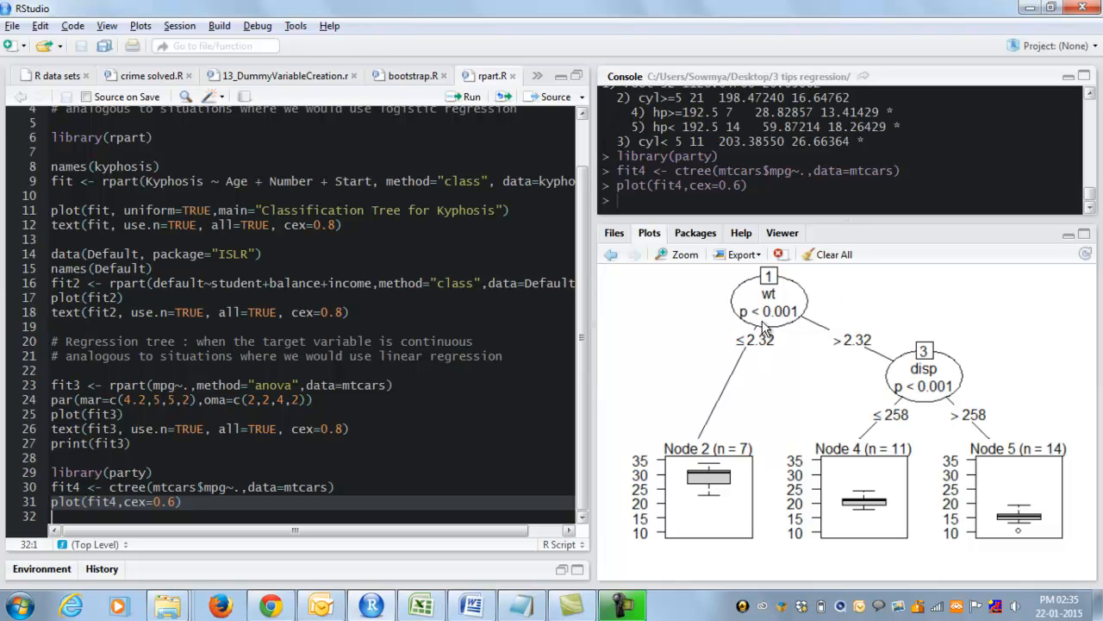
pyautogui.moveTo(737, 304)
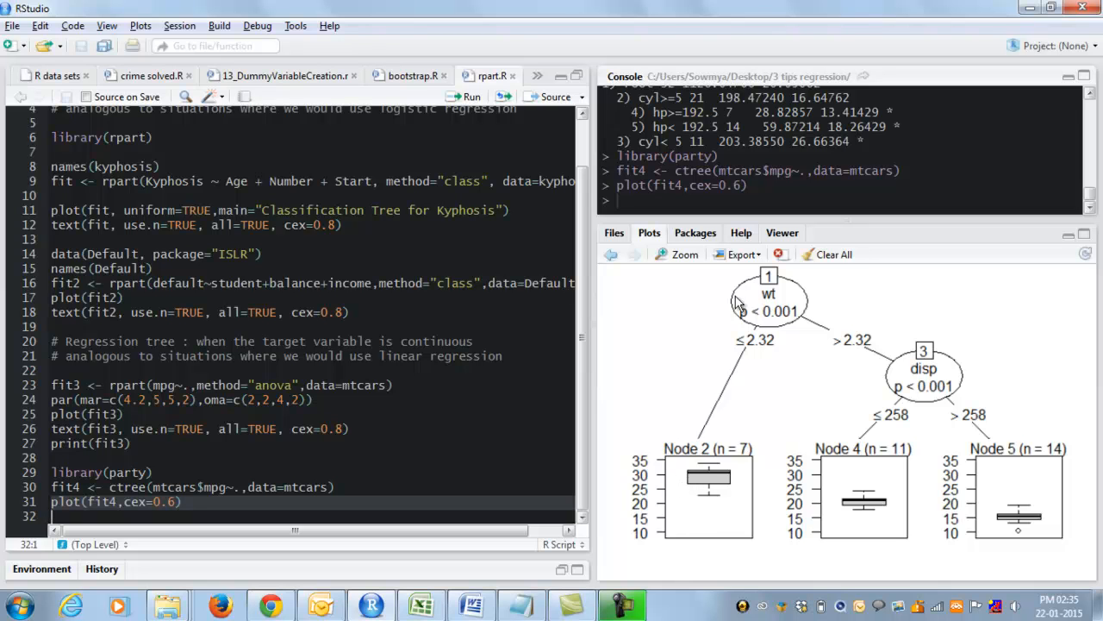
pyautogui.moveTo(798, 399)
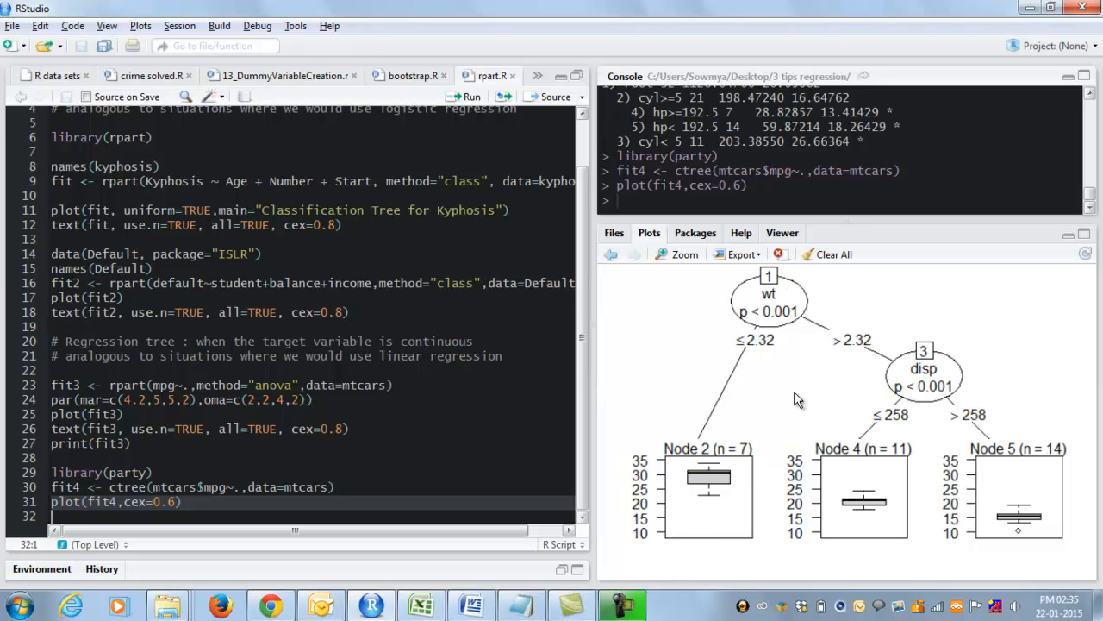
pyautogui.moveTo(694, 503)
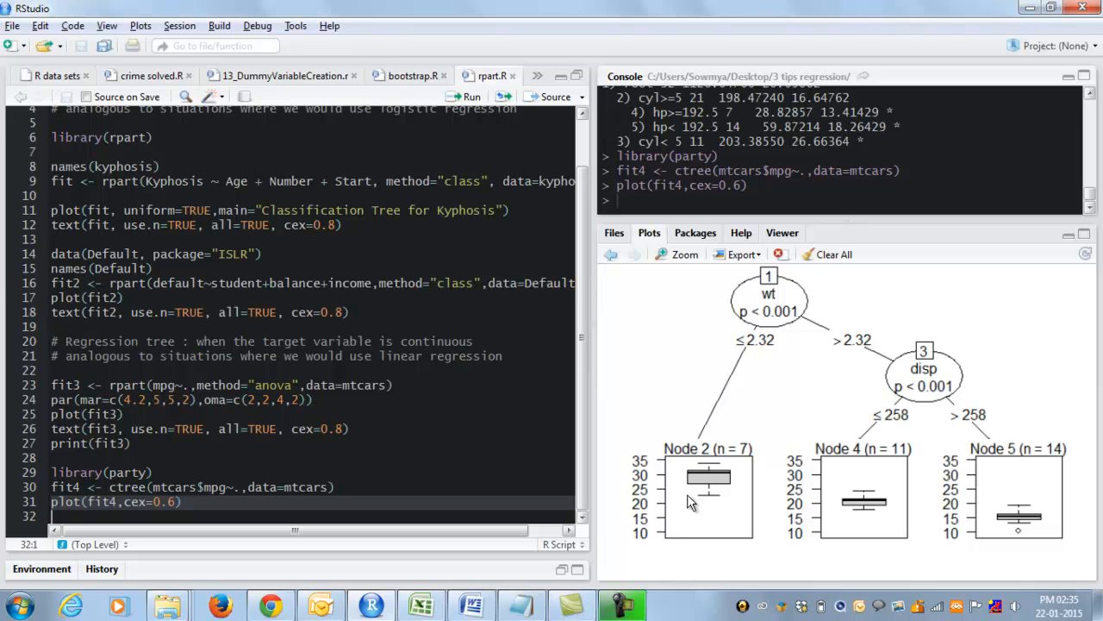
pyautogui.moveTo(720, 422)
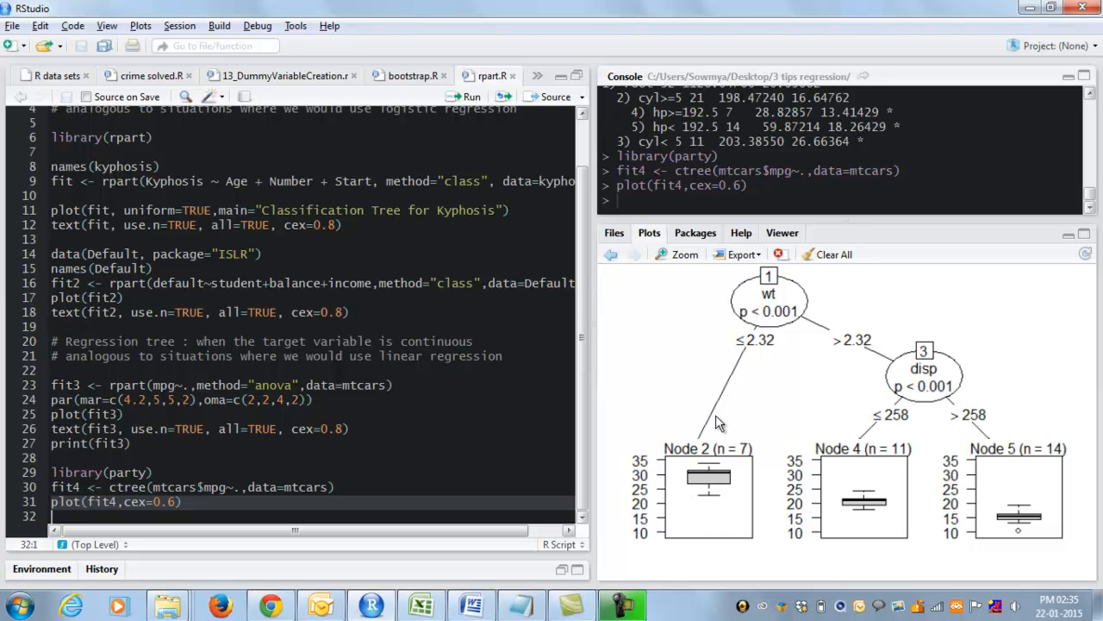
pyautogui.moveTo(717, 520)
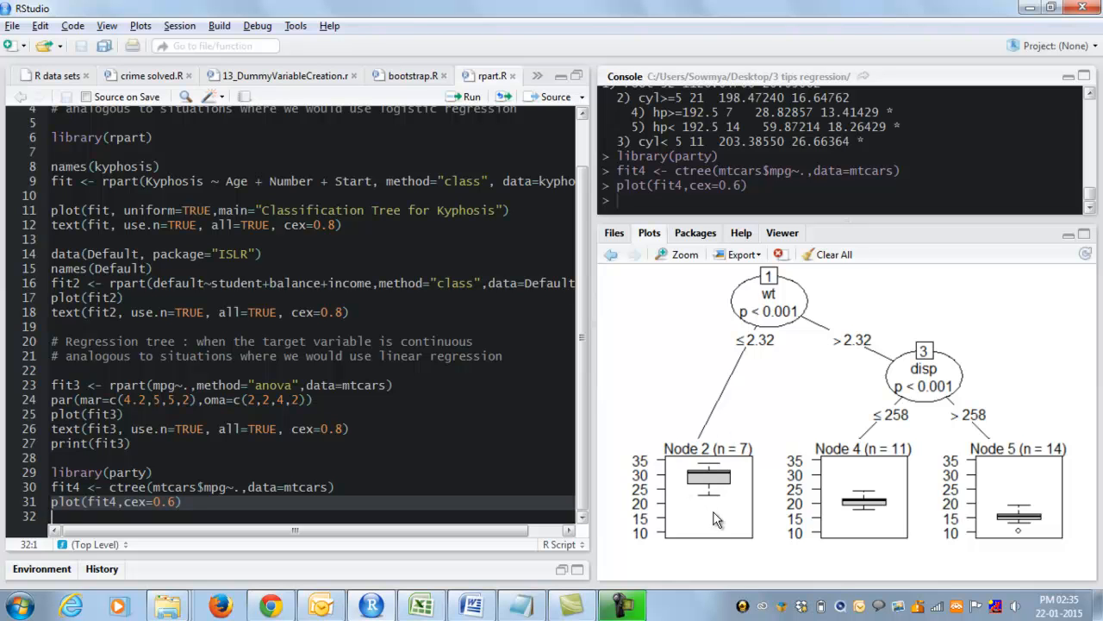
pyautogui.moveTo(814, 319)
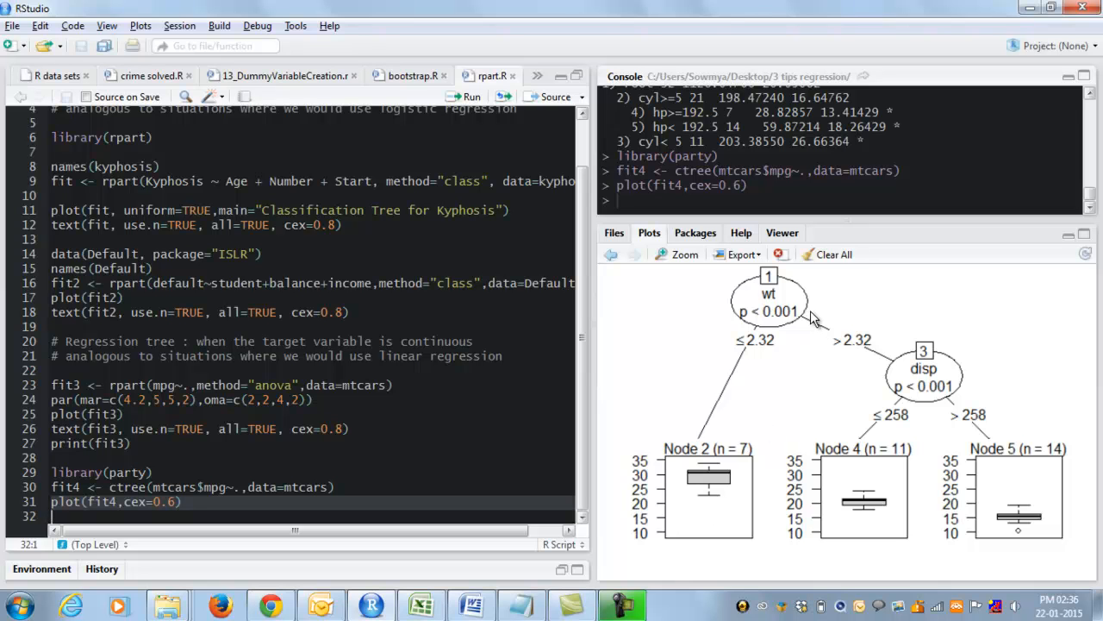
pyautogui.moveTo(922, 457)
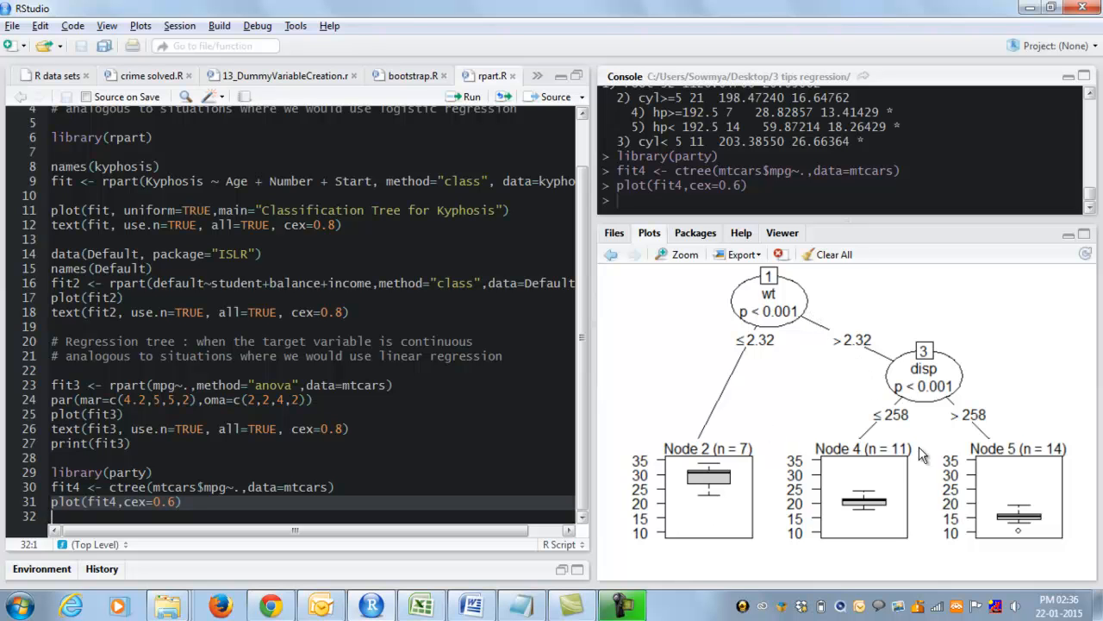
pyautogui.moveTo(918, 382)
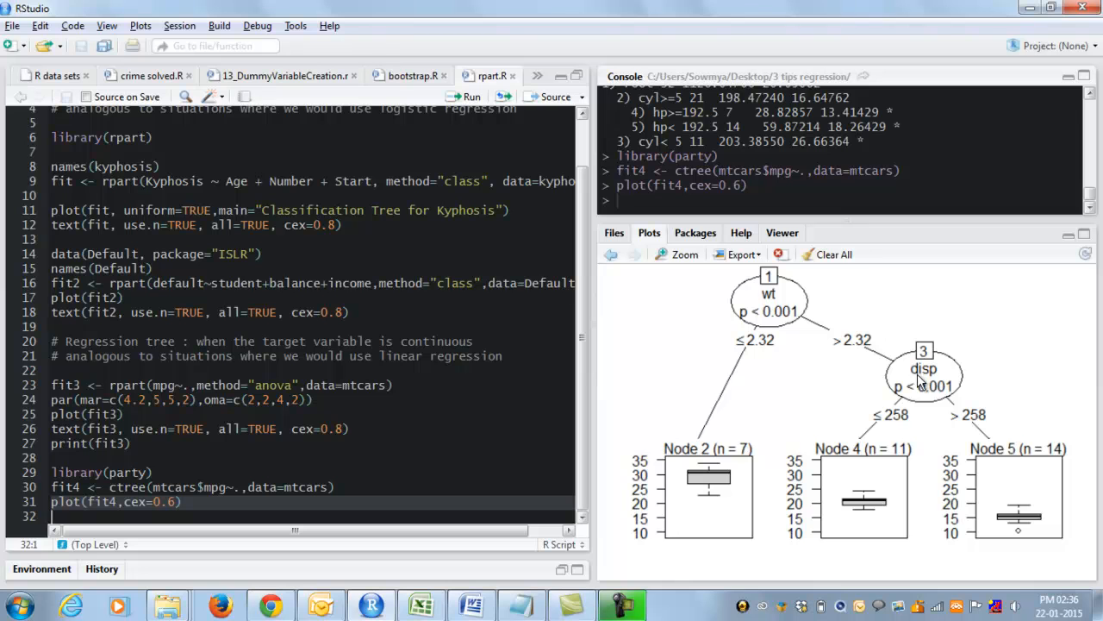
pyautogui.moveTo(938, 412)
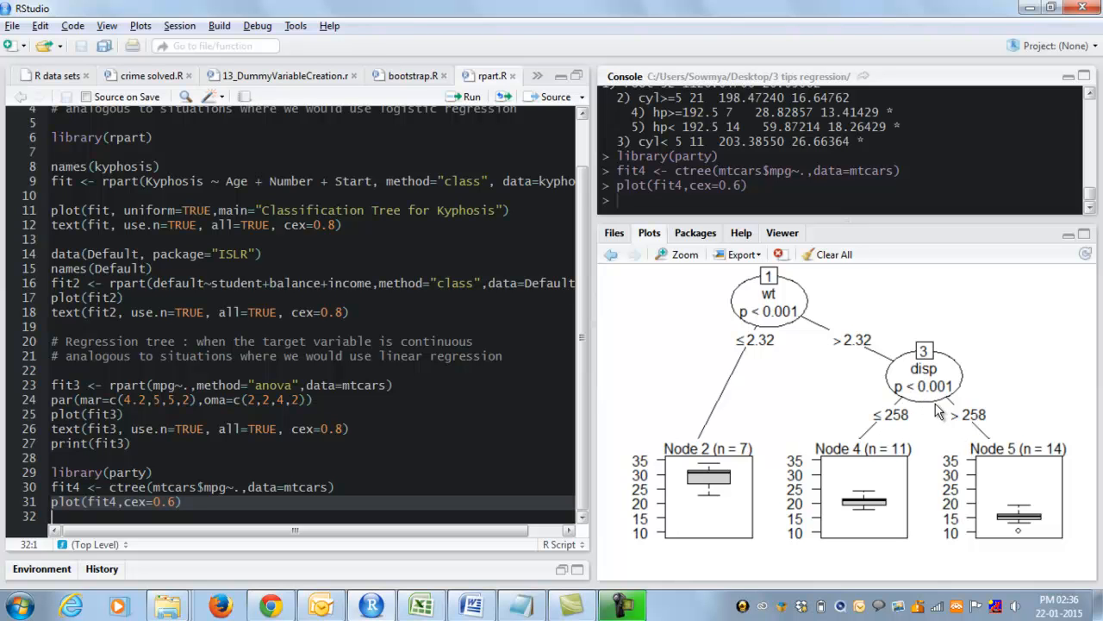
pyautogui.moveTo(903, 446)
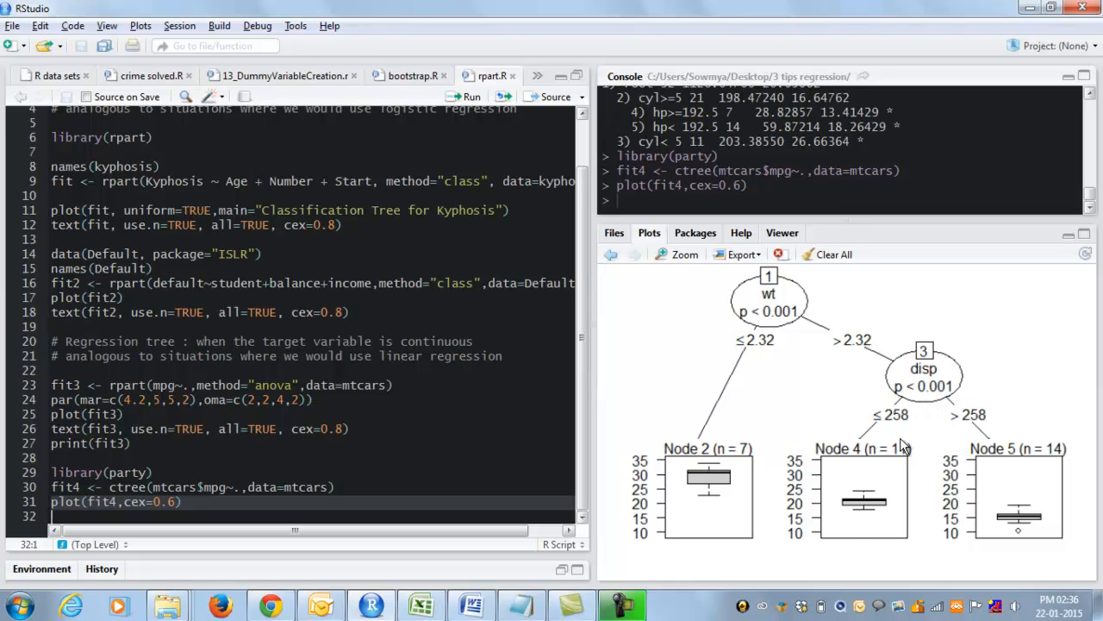
pyautogui.moveTo(990, 433)
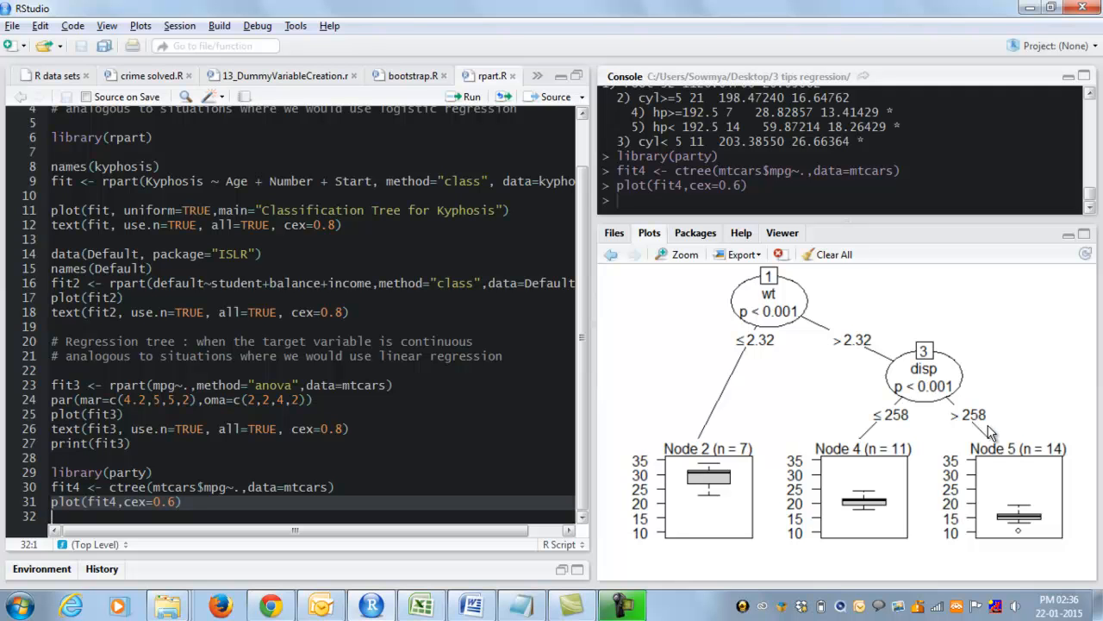
pyautogui.moveTo(966, 519)
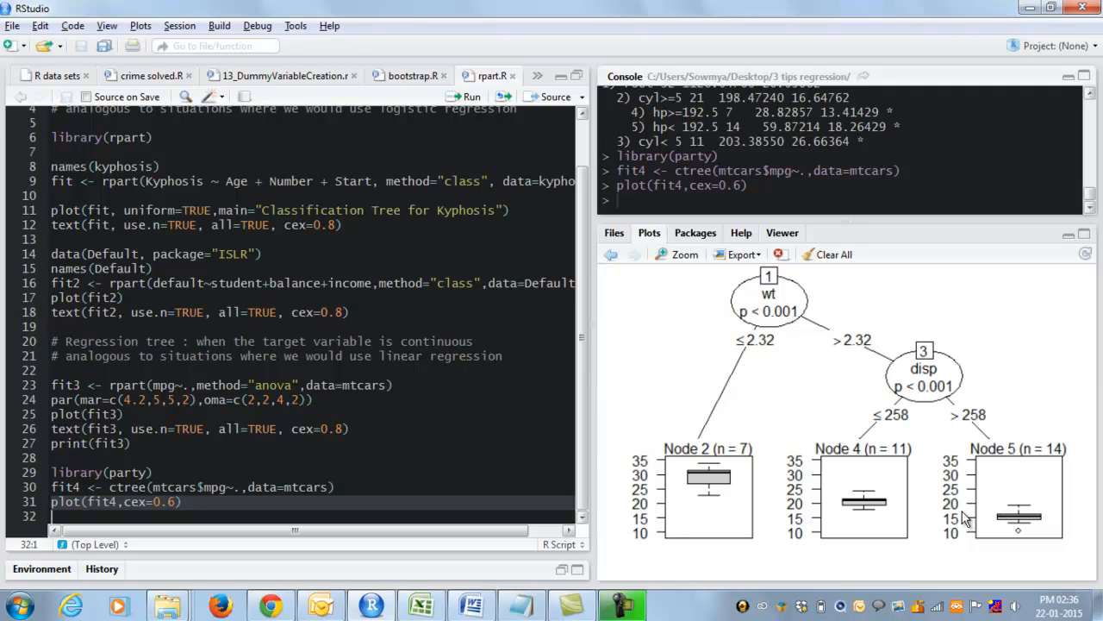
pyautogui.moveTo(888, 481)
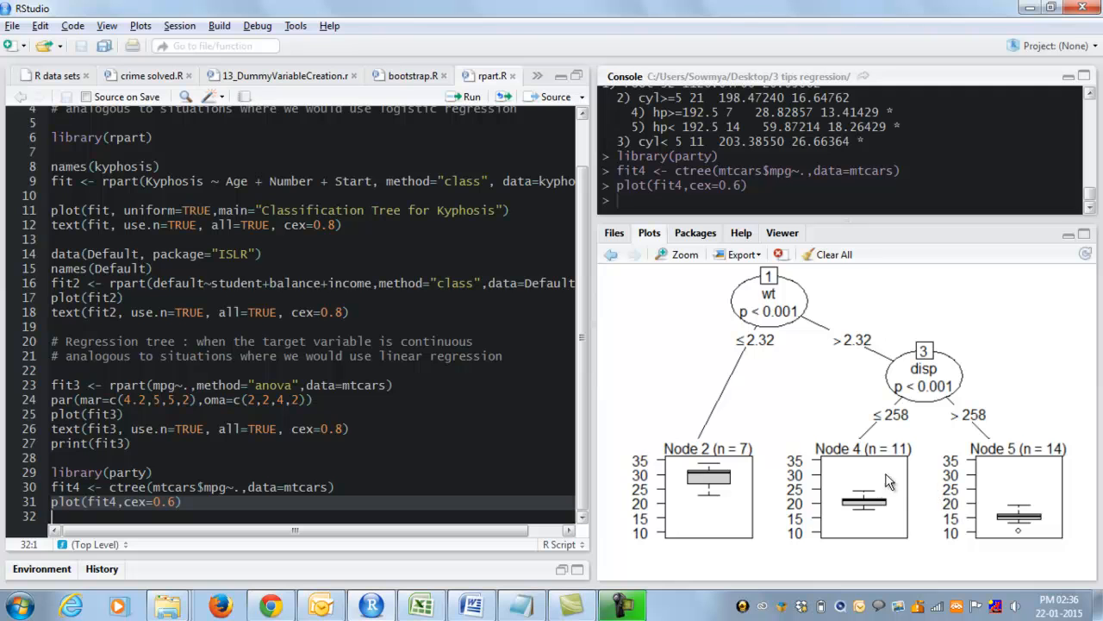
pyautogui.moveTo(856, 494)
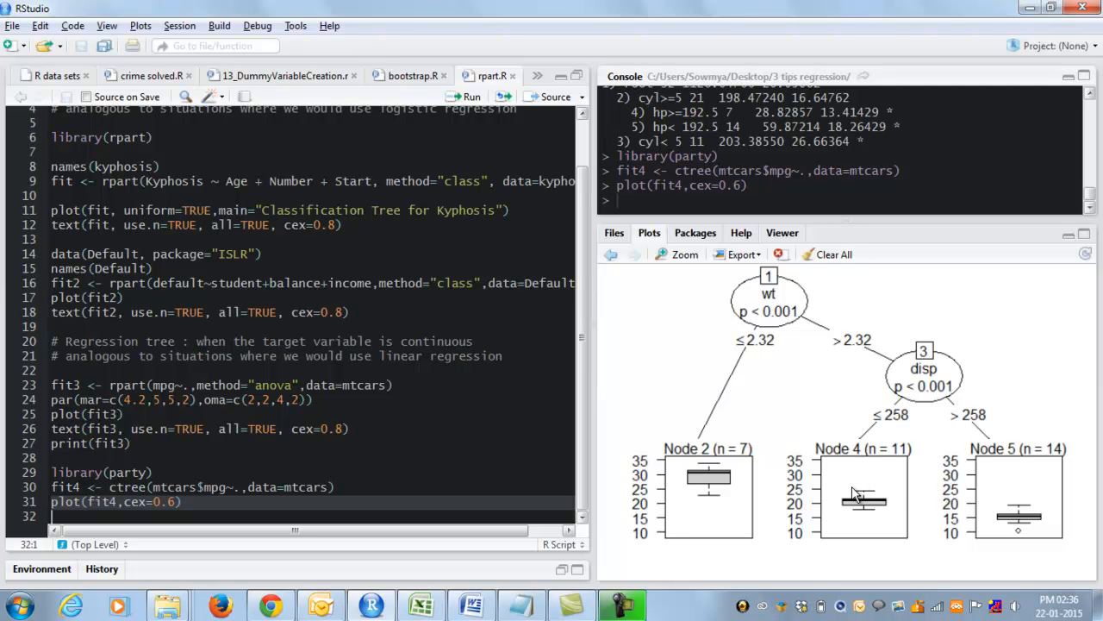